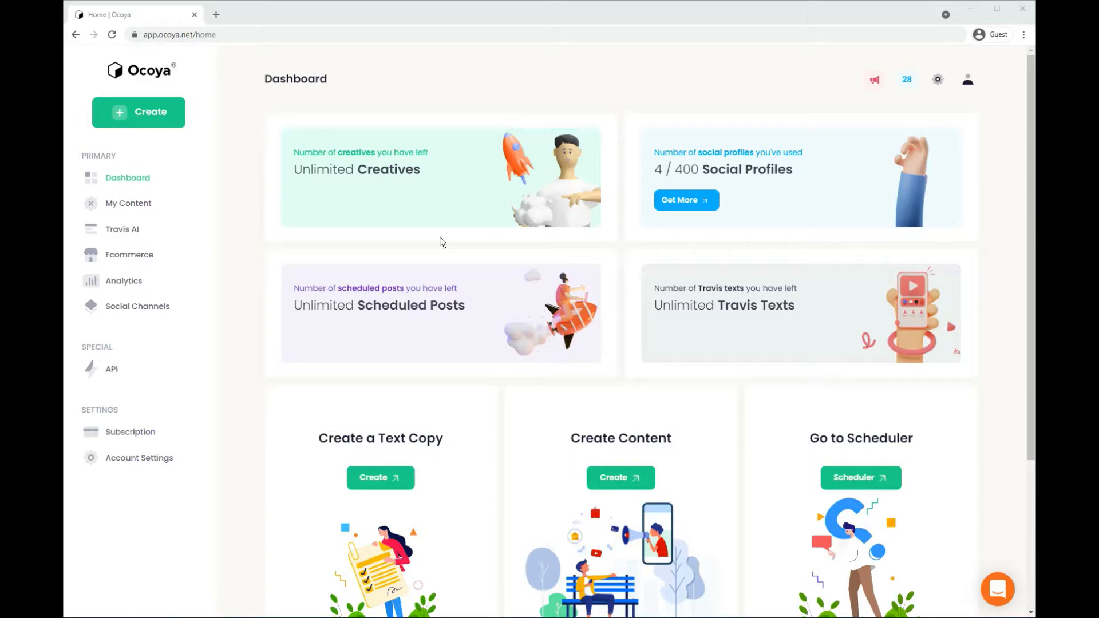
# Go to the Travis AI copywriting section from the dashboard sidebar
pyautogui.click(121, 229)
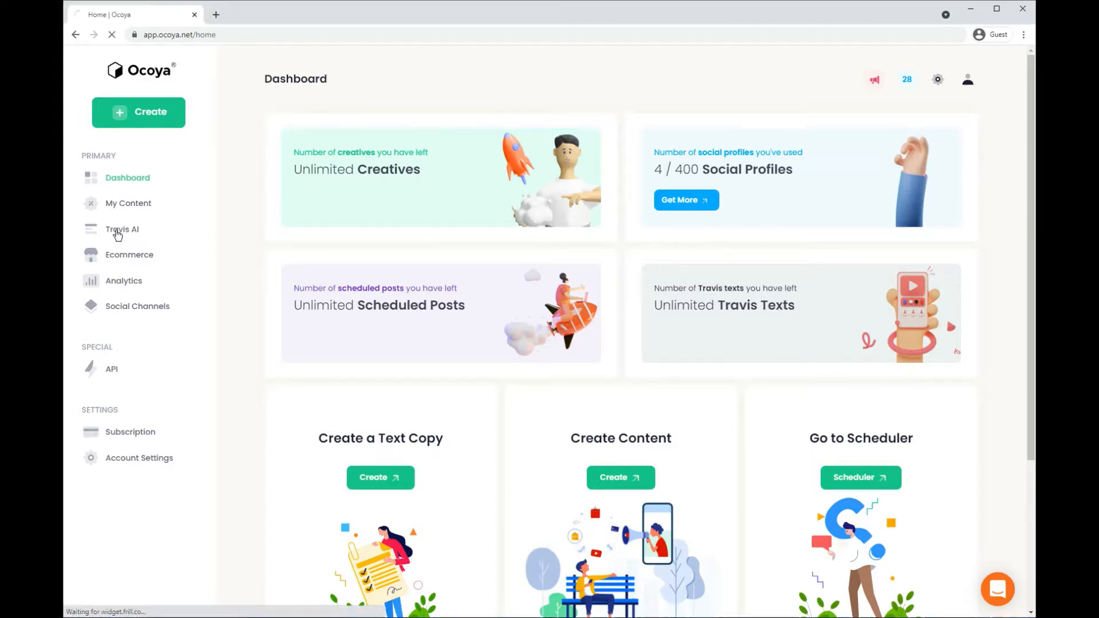
pyautogui.click(122, 229)
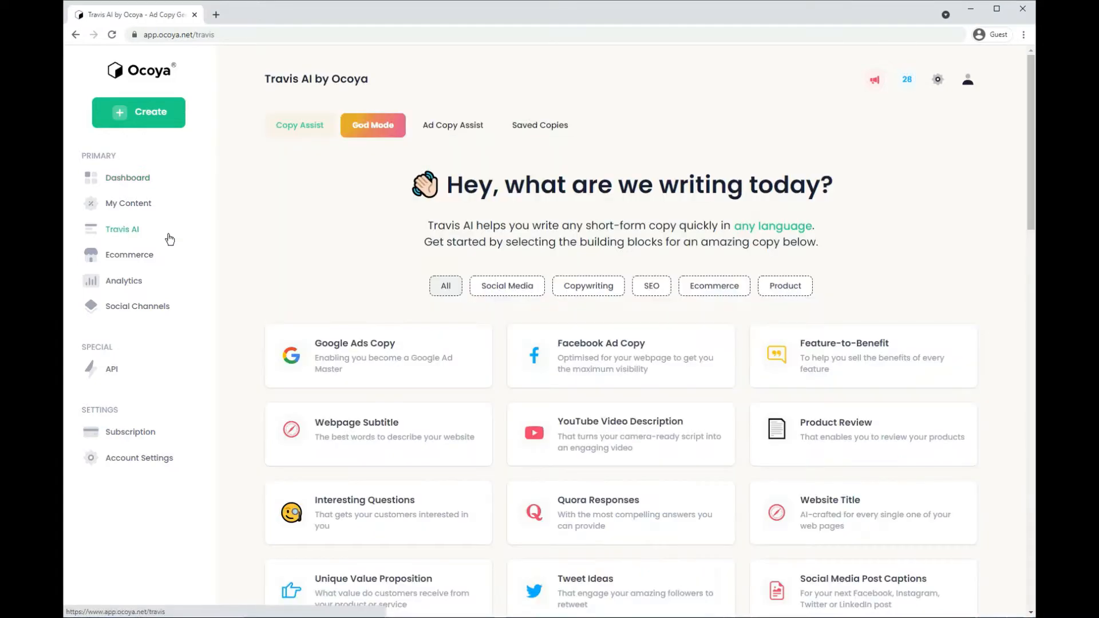
pyautogui.moveTo(923, 215)
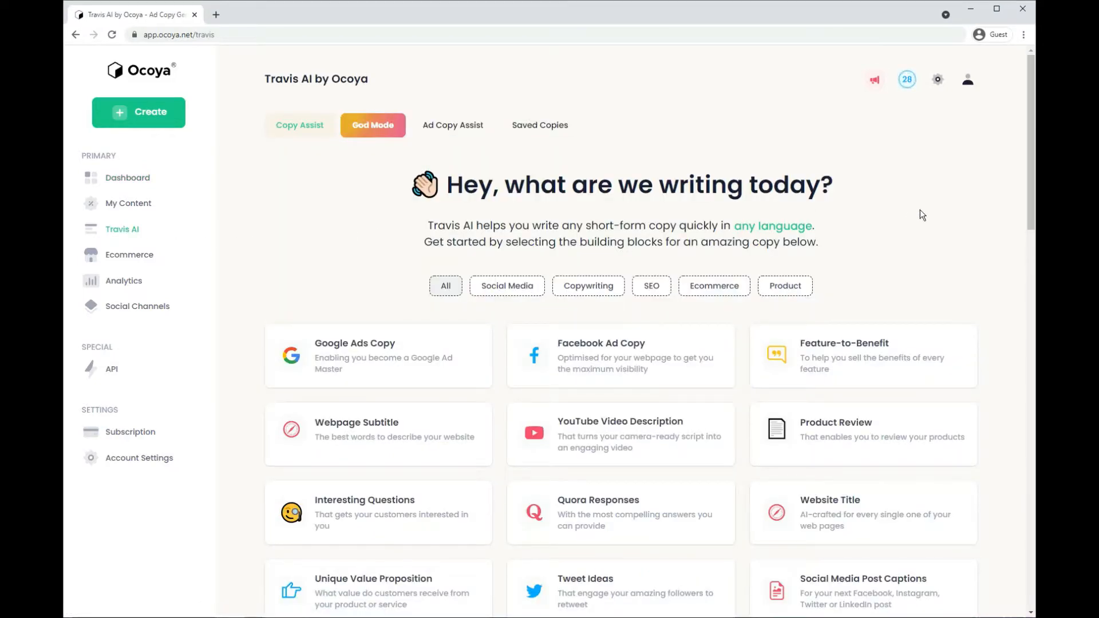
pyautogui.moveTo(472, 133)
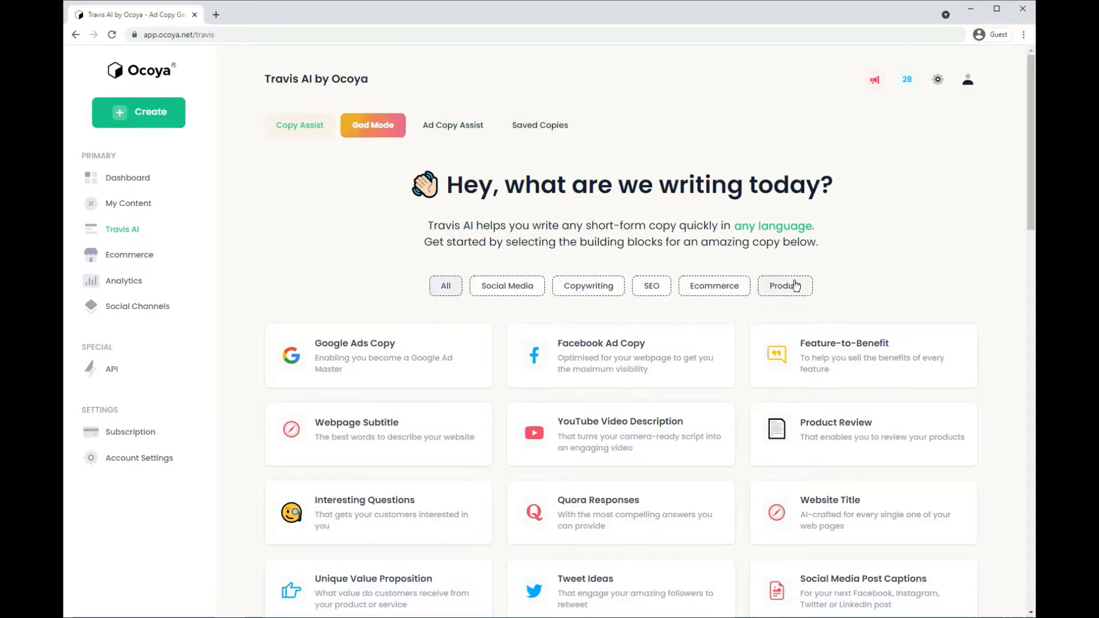
pyautogui.scroll(-3)
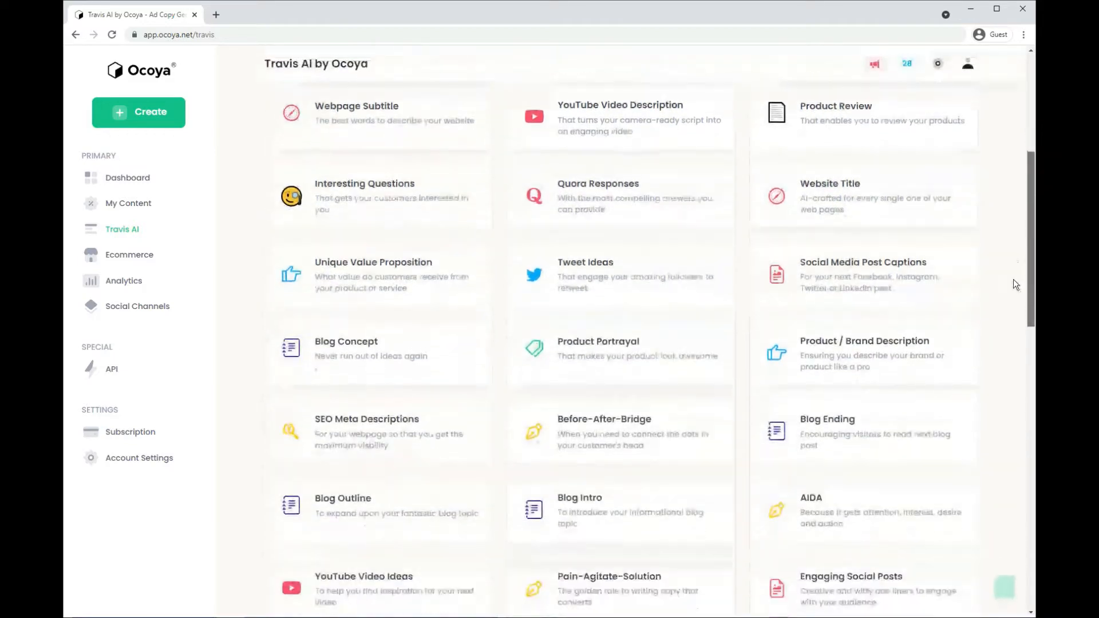
pyautogui.scroll(-3)
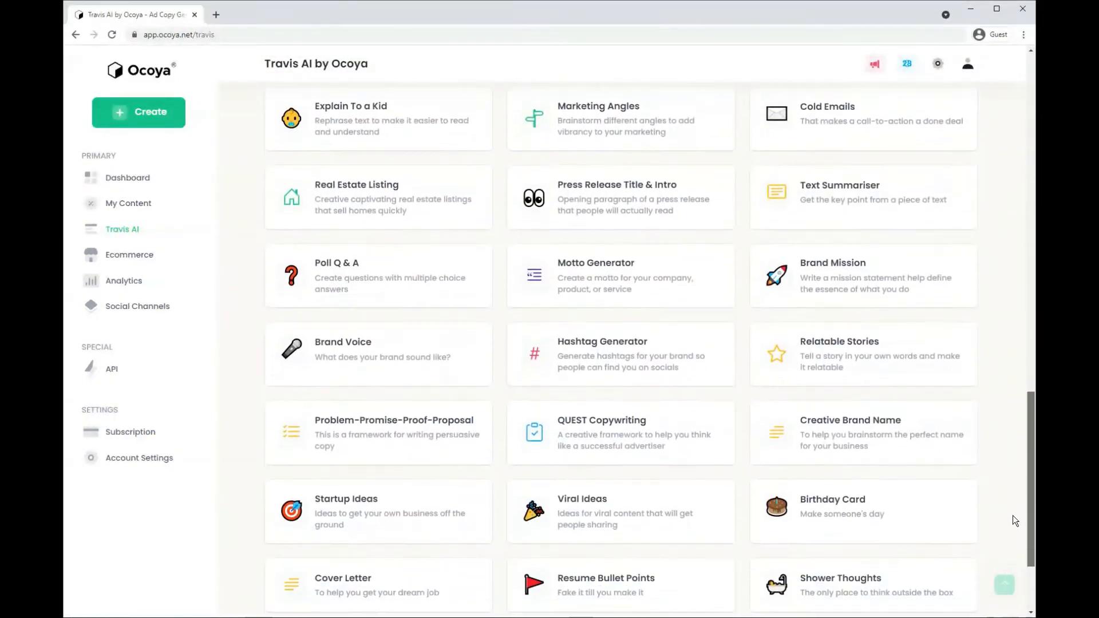
pyautogui.scroll(3)
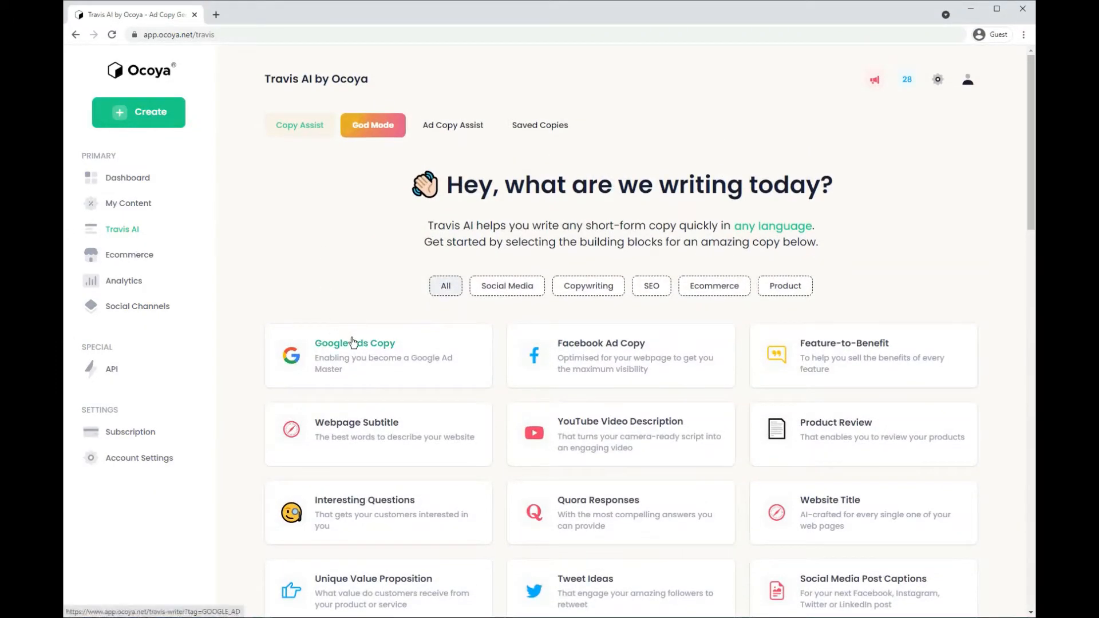
# Generate Google Ads copy for brand Ocoya, an all-in-one content marketing platform, and review the five variations
pyautogui.click(355, 355)
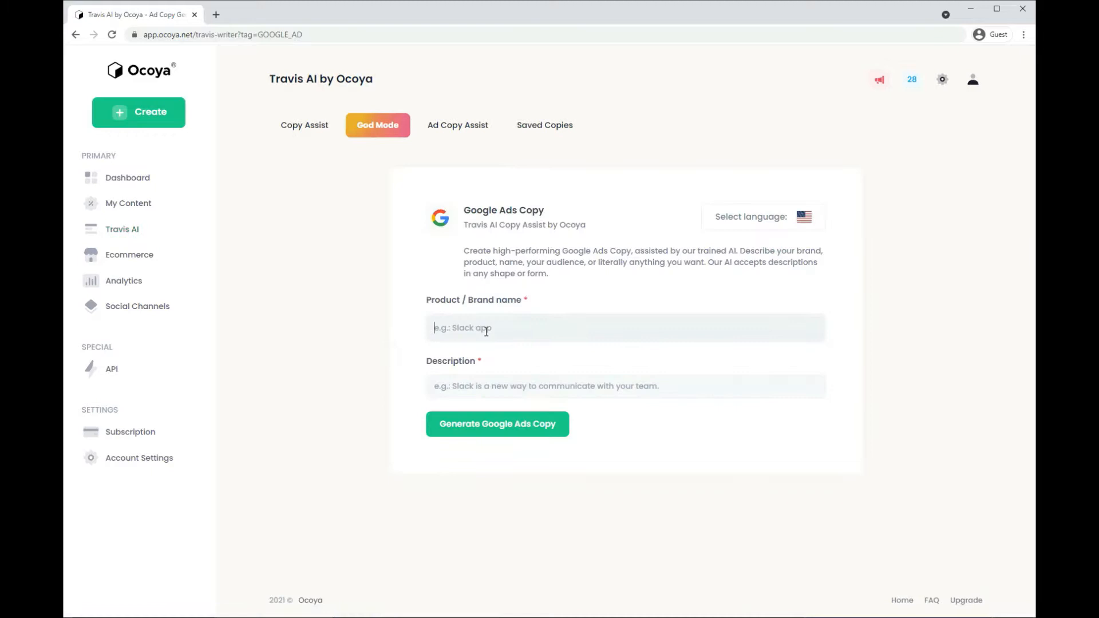
pyautogui.write('Ocoya')
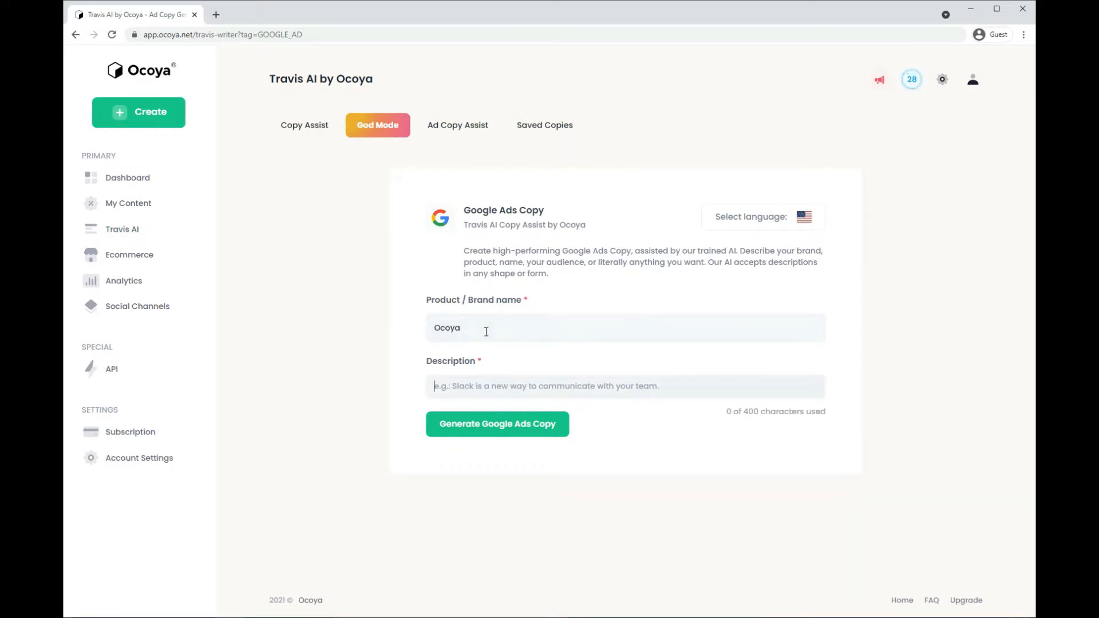
pyautogui.click(497, 424)
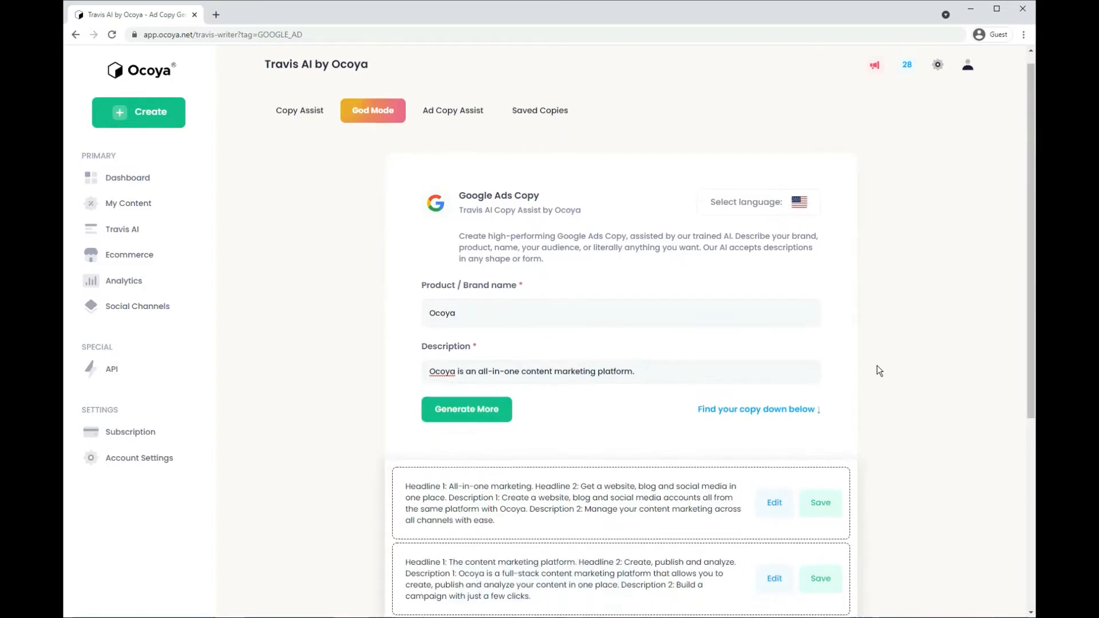
pyautogui.scroll(-3)
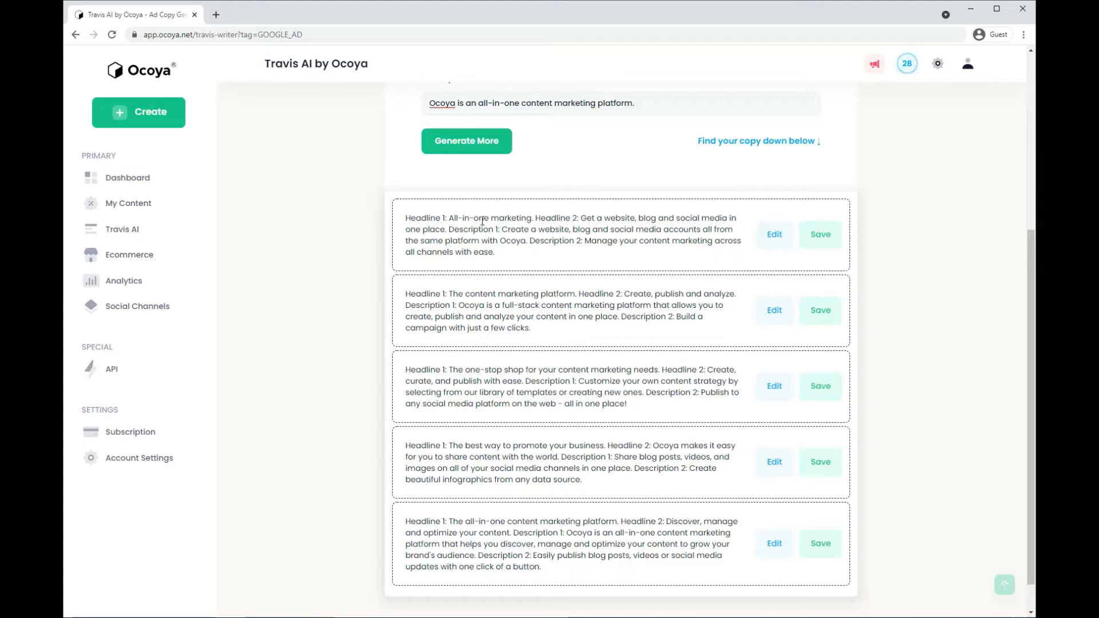
pyautogui.moveTo(583, 297)
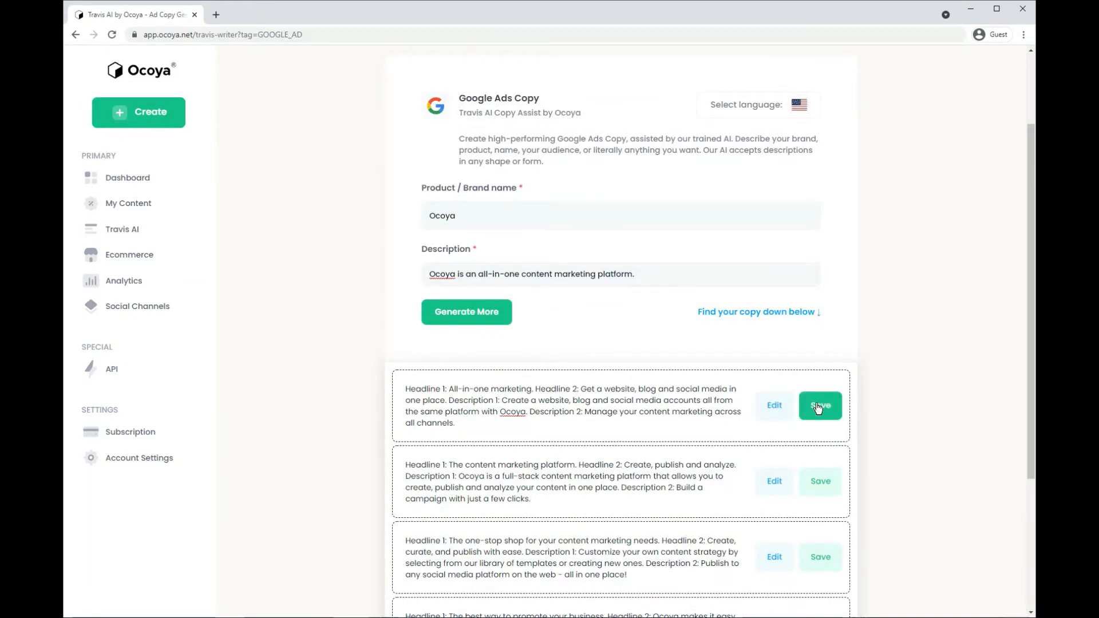
# Save the first Google ad copy and check it in Saved Copies
pyautogui.click(819, 405)
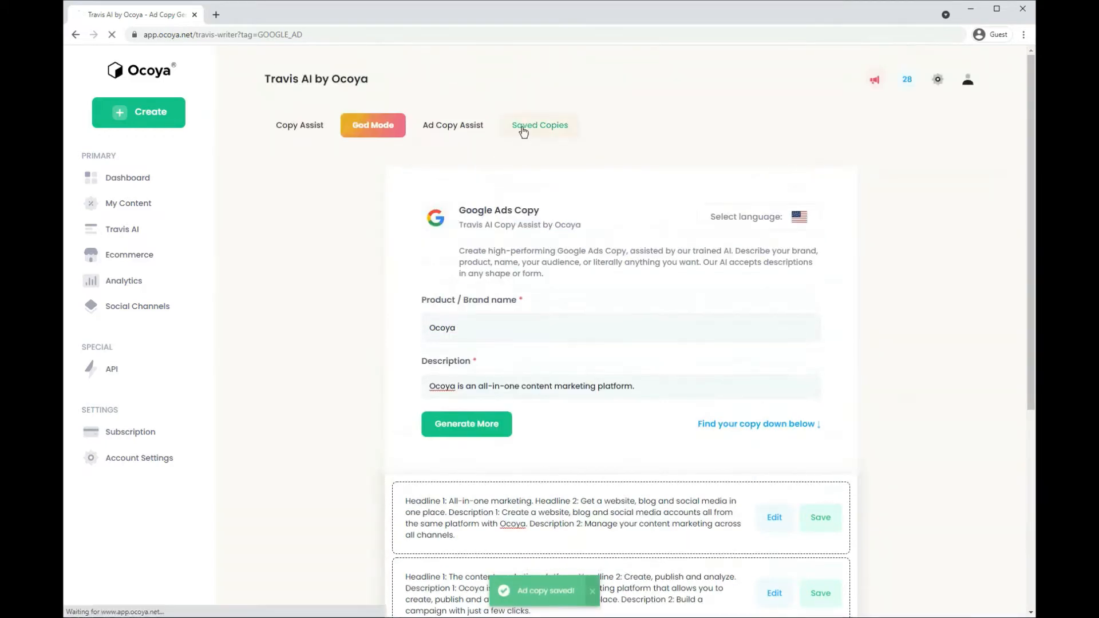
pyautogui.click(541, 125)
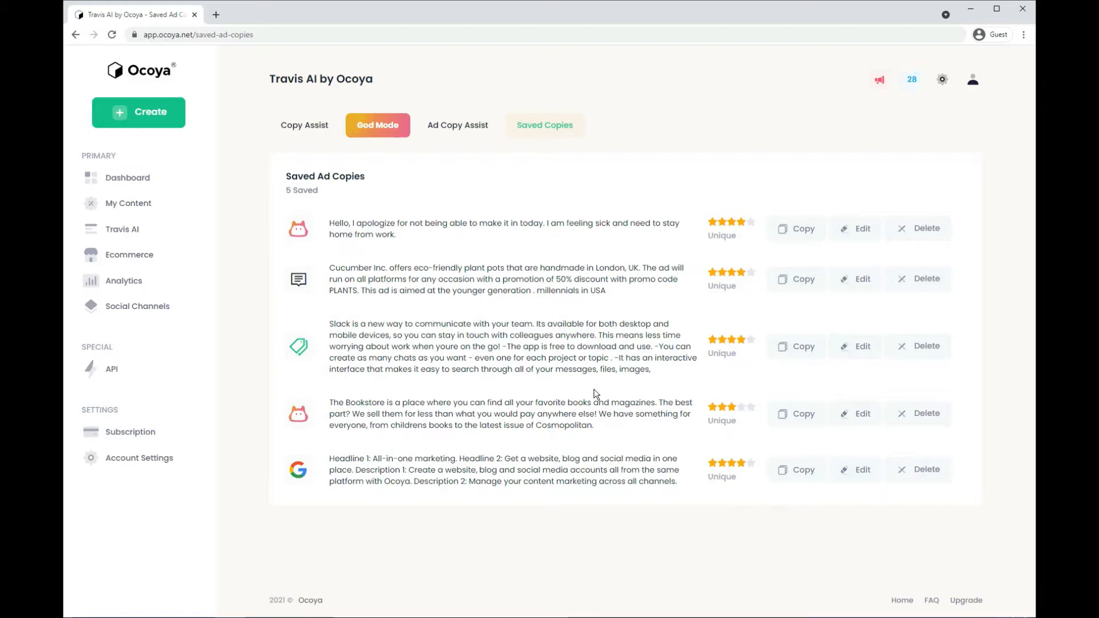
pyautogui.click(305, 125)
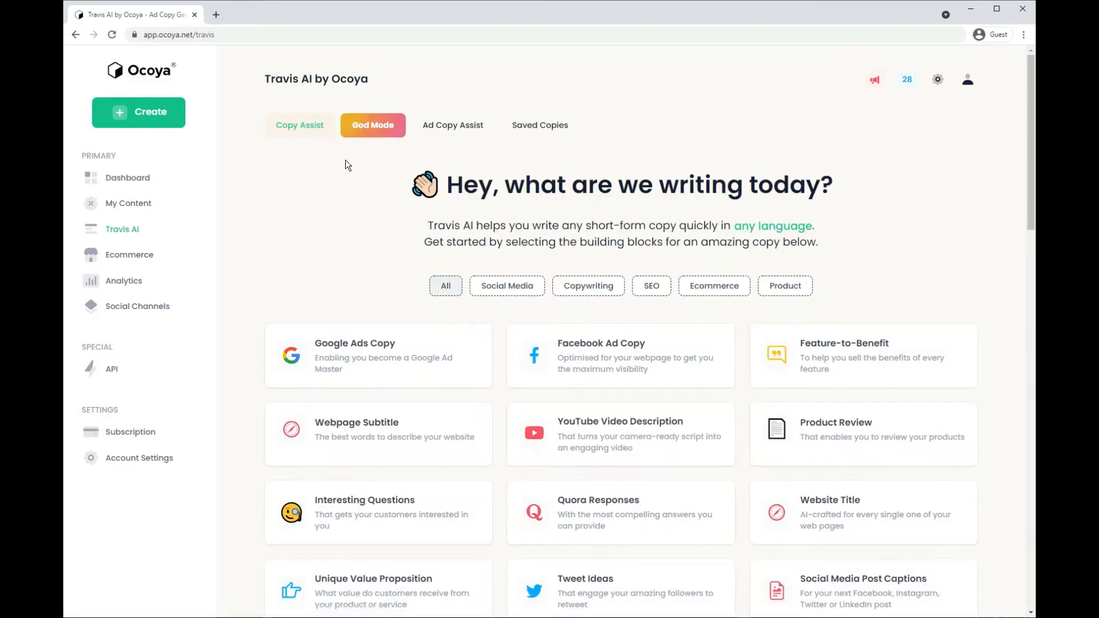
# Start a Product Review for Ocoya with 'Ocoya is an all-in-one content marketing platform.'
pyautogui.scroll(-3)
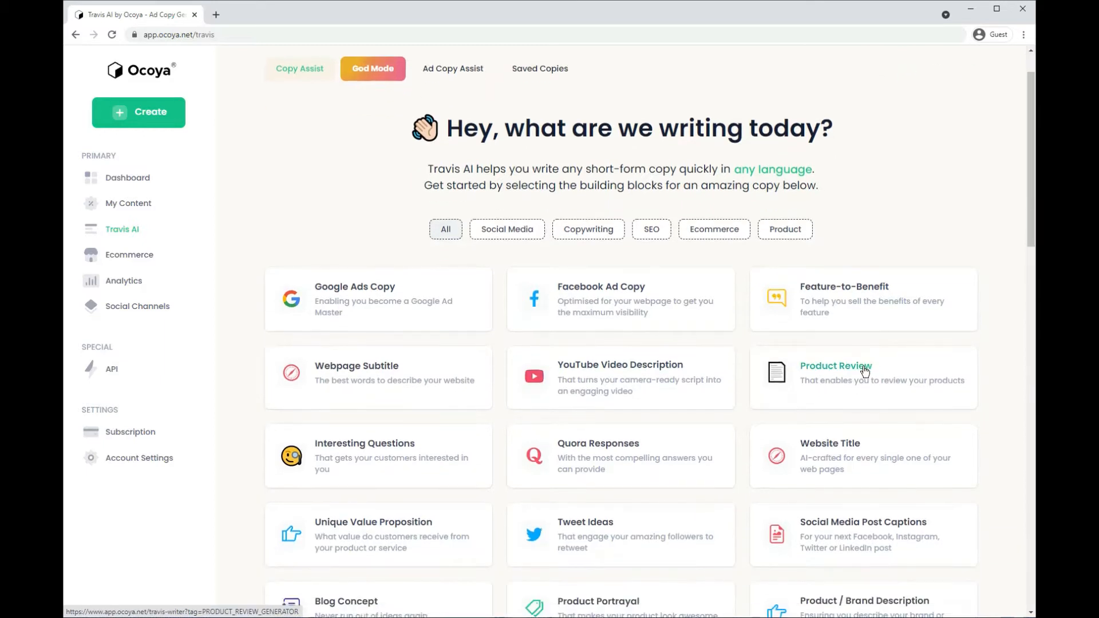
pyautogui.click(836, 371)
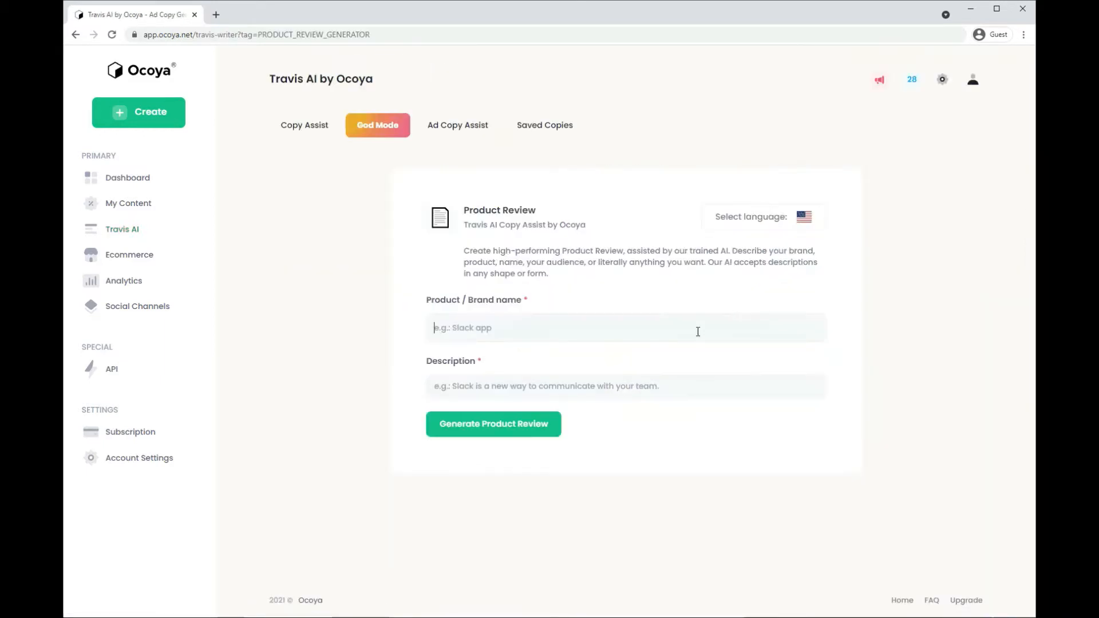
pyautogui.write('Ocoya is an all-in-one content marketing platform.')
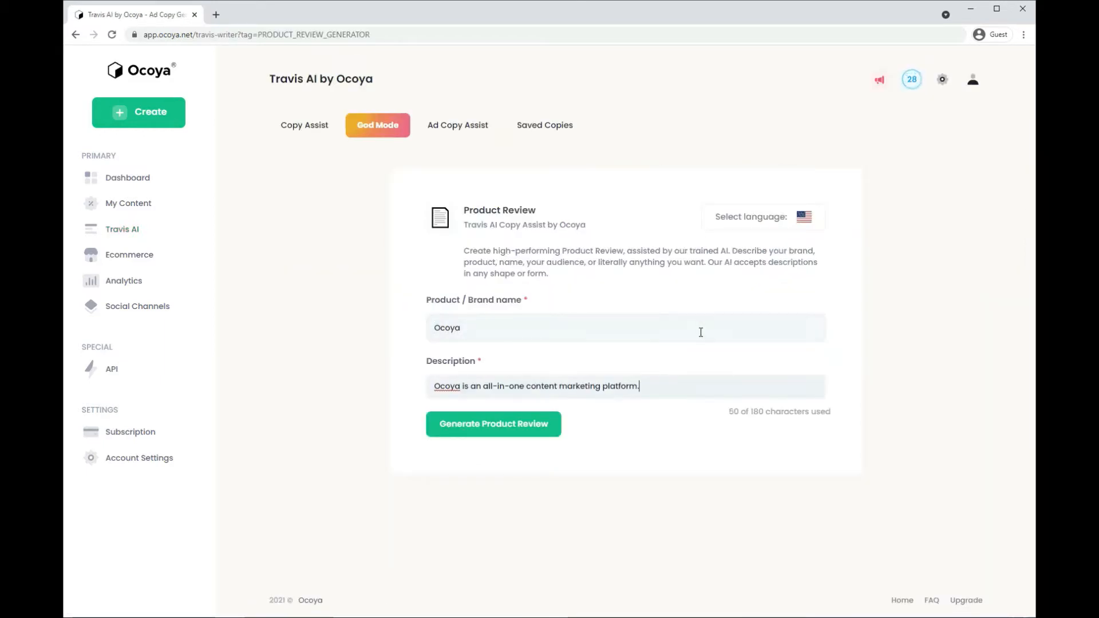
# Set Travis's output language to Spanish with Formal formality
pyautogui.click(763, 218)
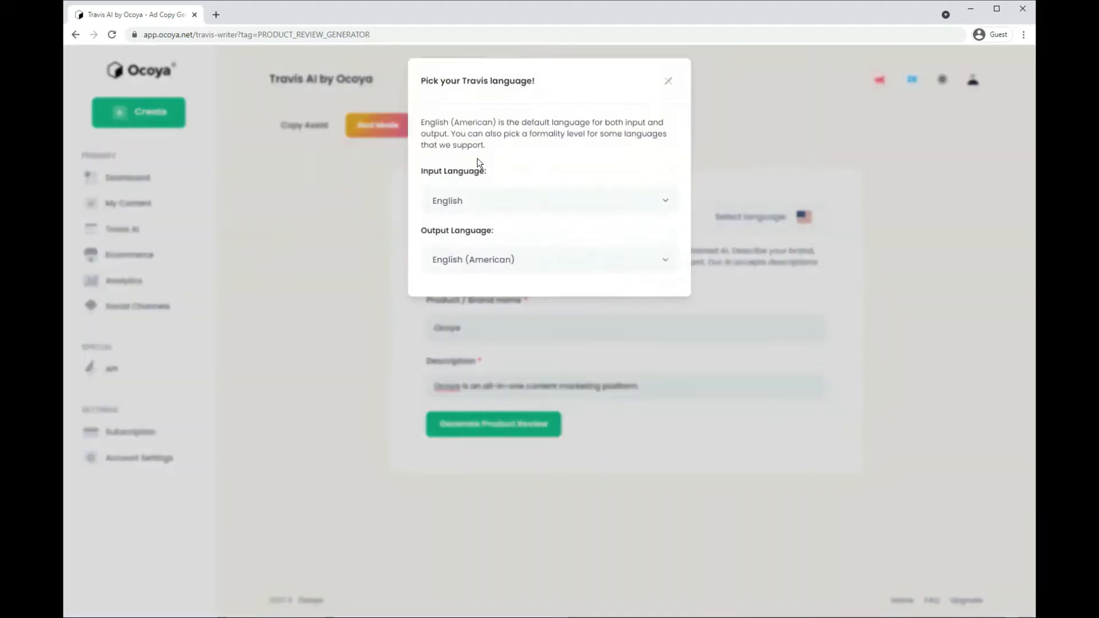
pyautogui.click(549, 200)
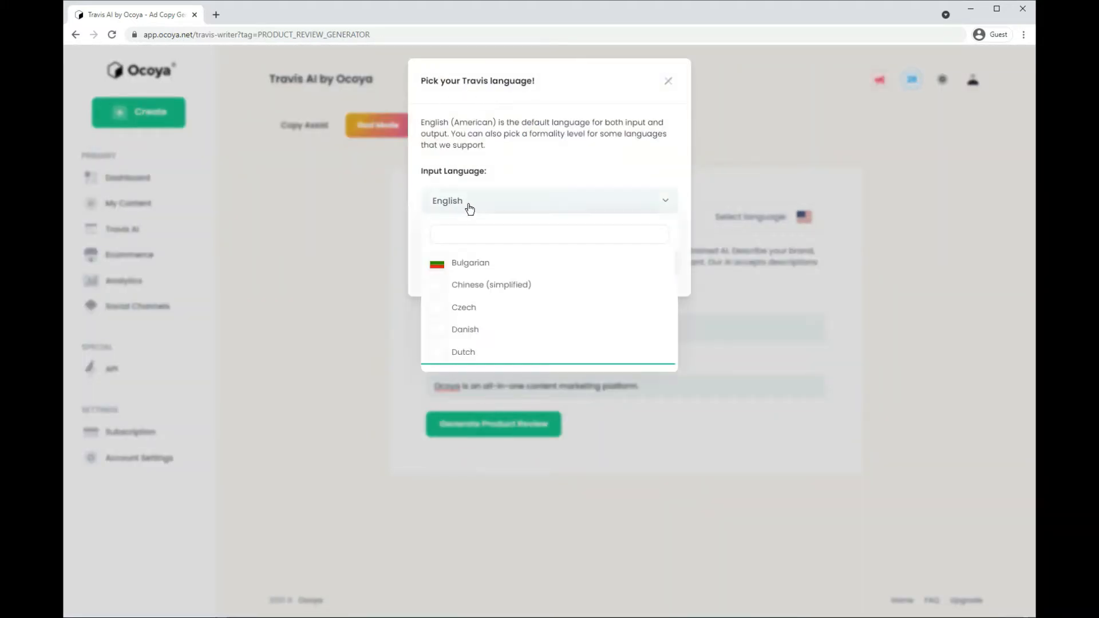
pyautogui.click(550, 259)
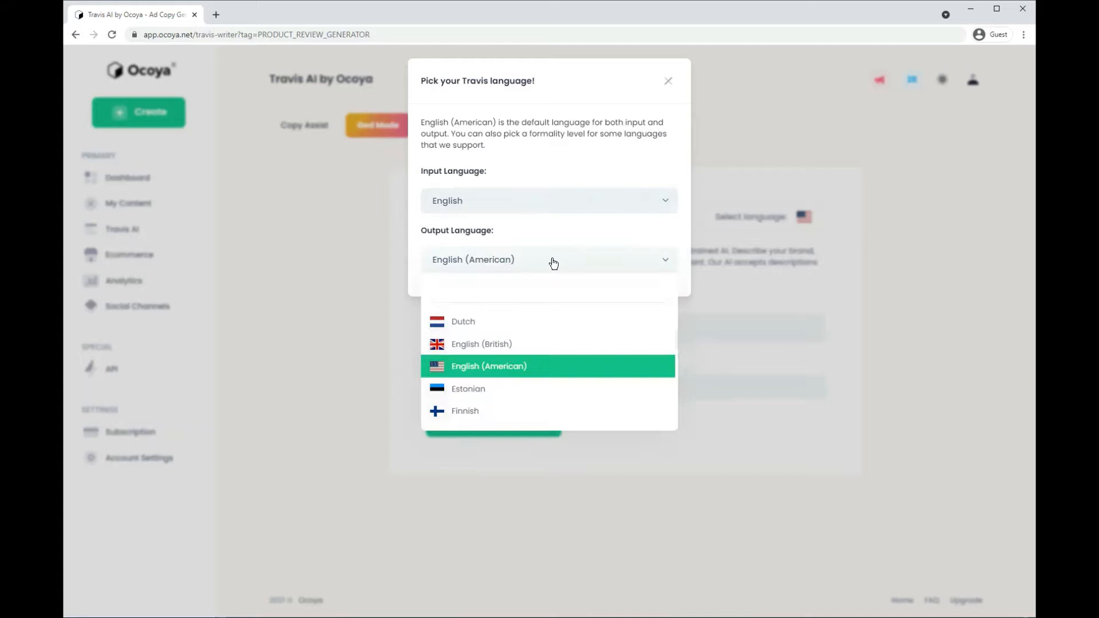
pyautogui.scroll(-3)
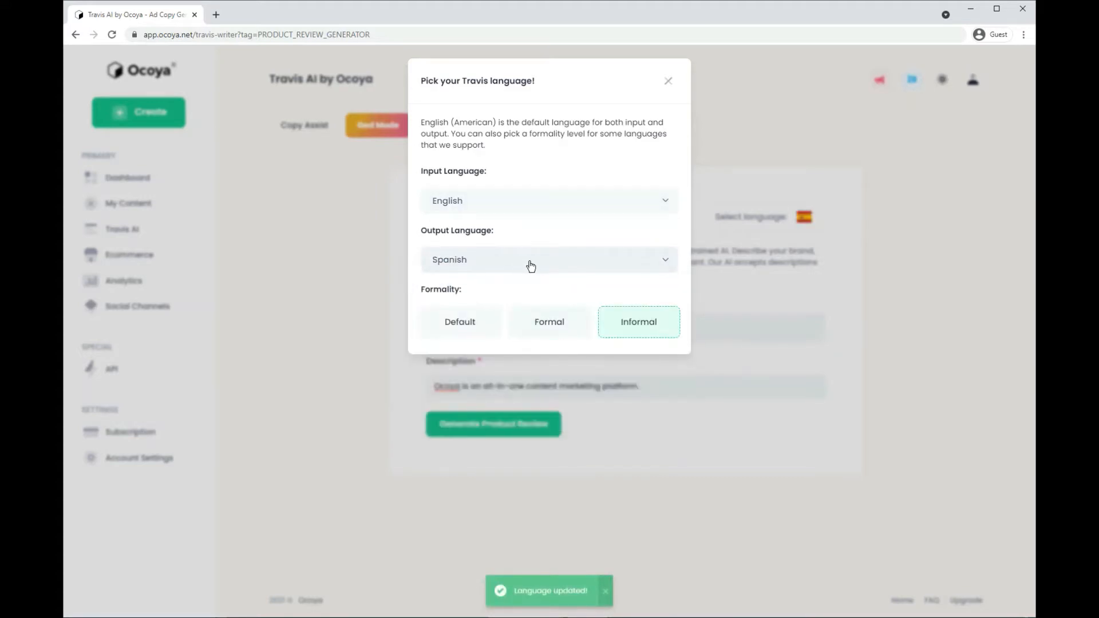
pyautogui.click(550, 321)
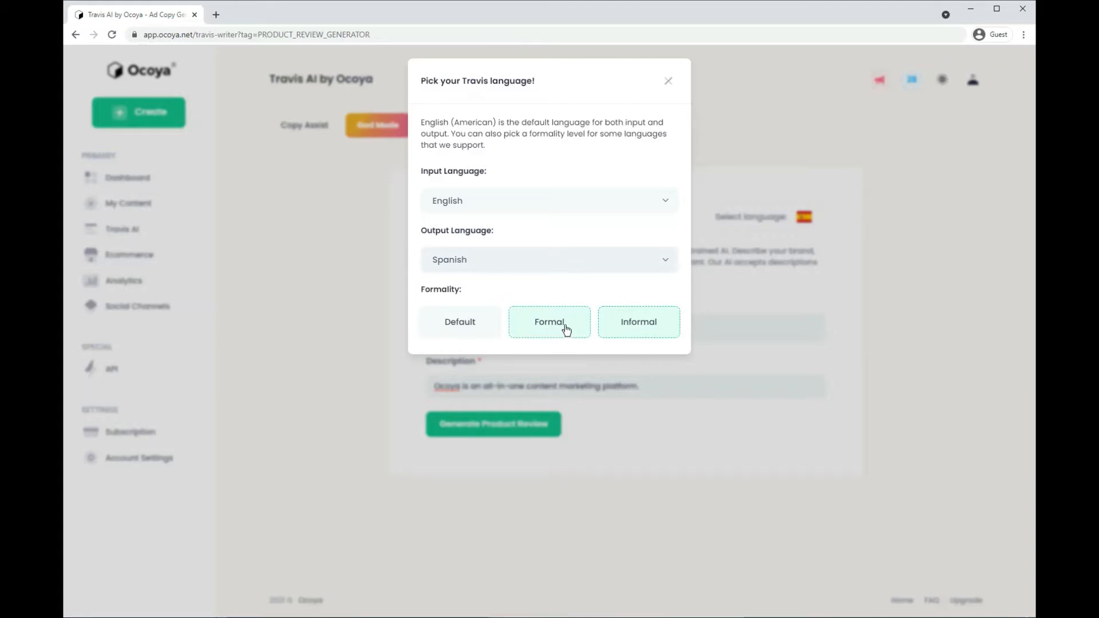
pyautogui.click(550, 322)
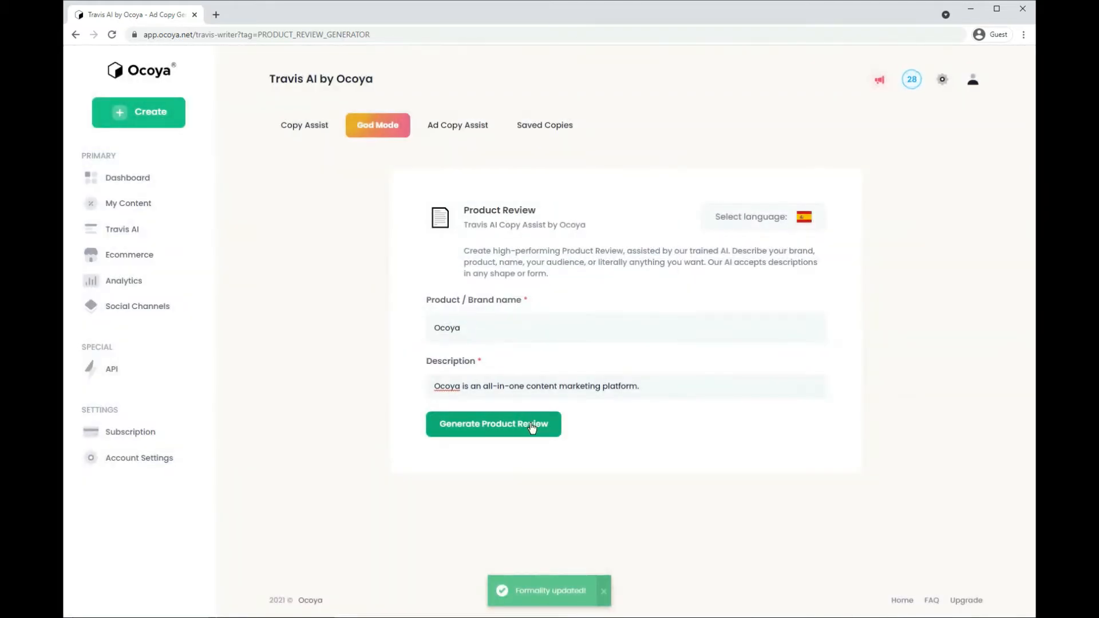
# Generate the Spanish product reviews of Ocoya and look through the results
pyautogui.click(494, 423)
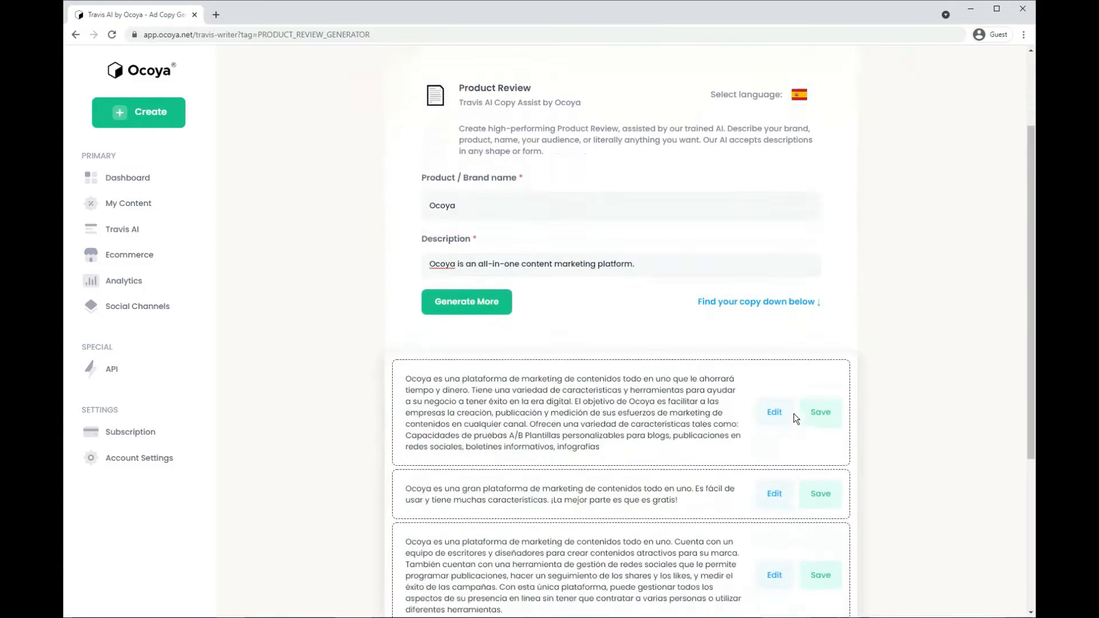
pyautogui.scroll(-3)
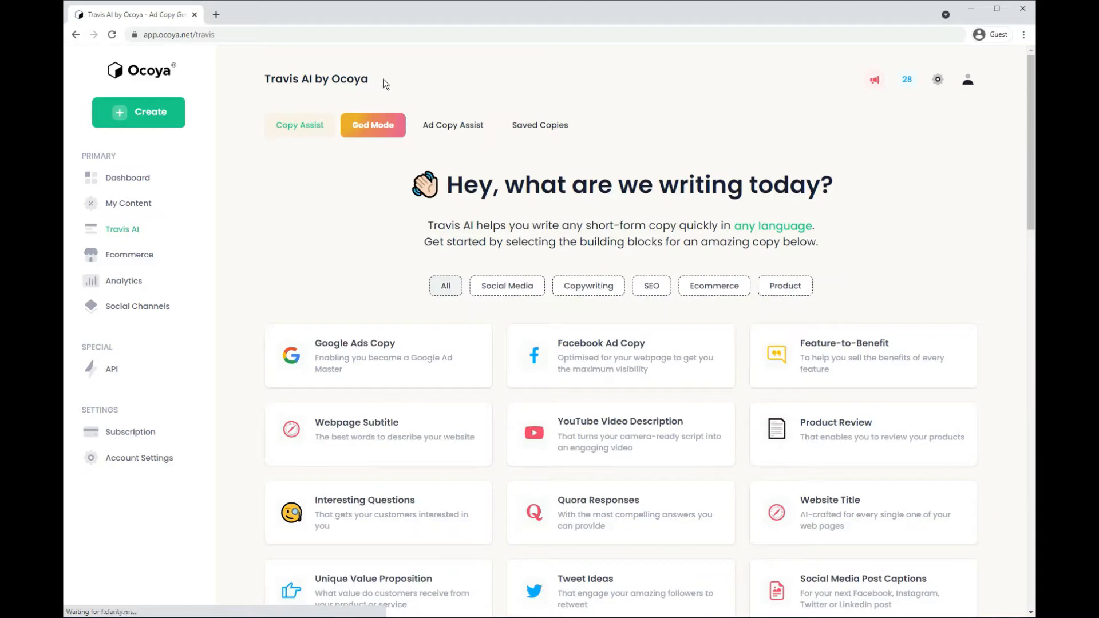
# Generate the coworker absence email in God Mode, then set output back to English (American)
pyautogui.click(373, 125)
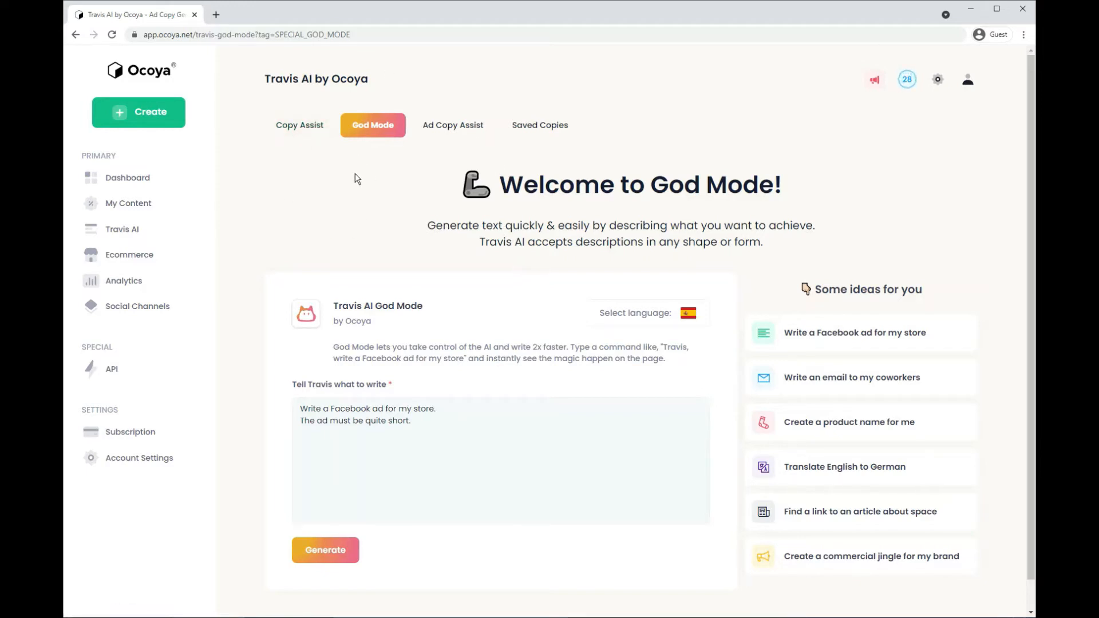
pyautogui.moveTo(874, 529)
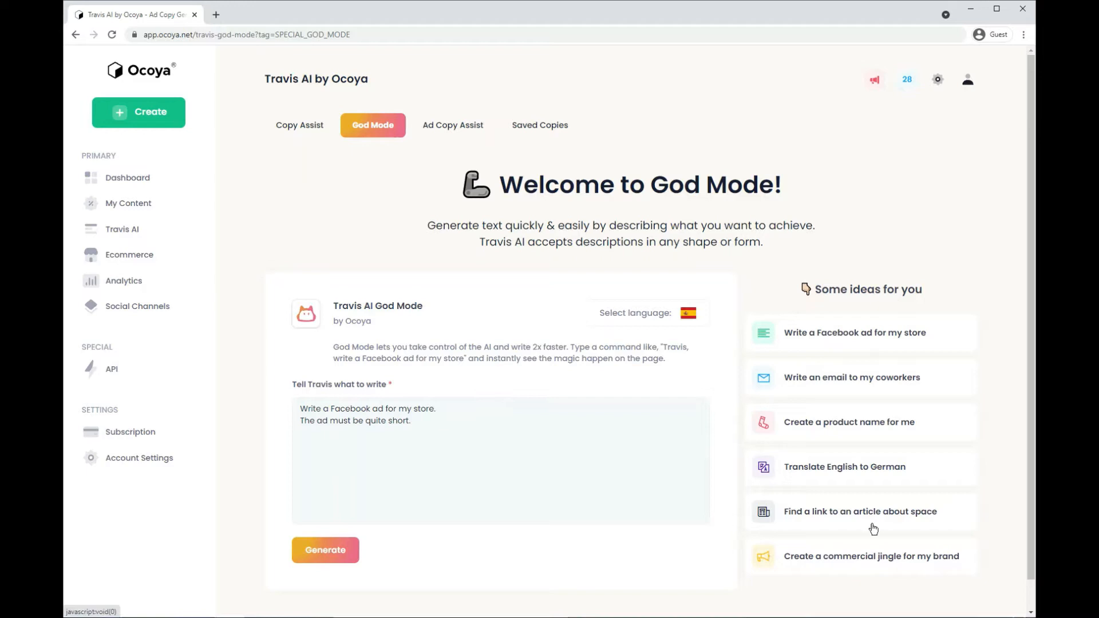
pyautogui.moveTo(875, 513)
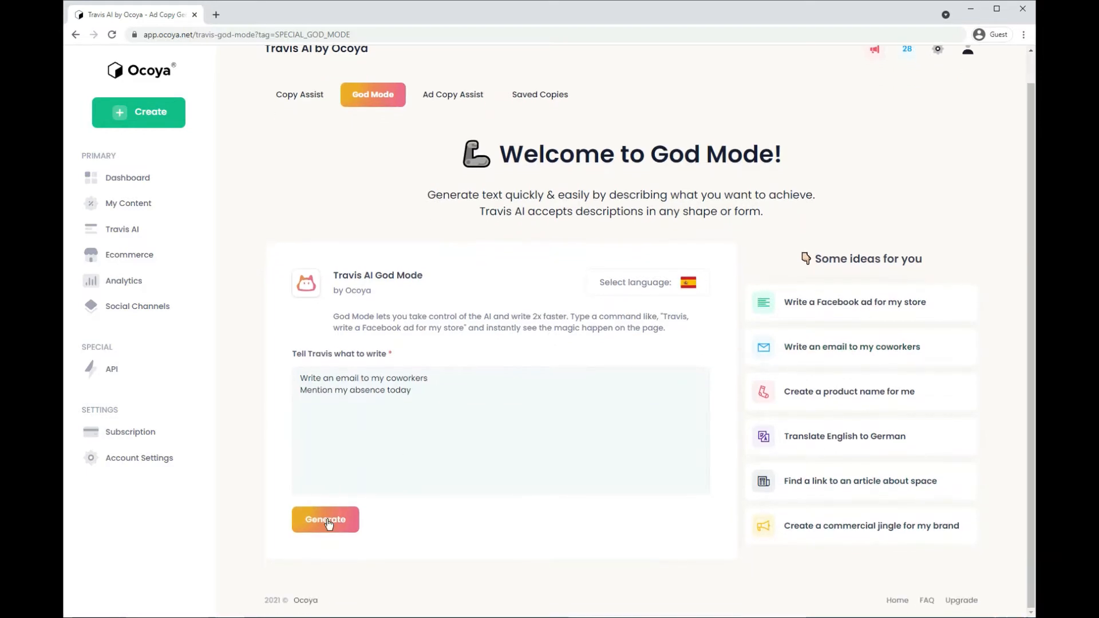
pyautogui.click(325, 520)
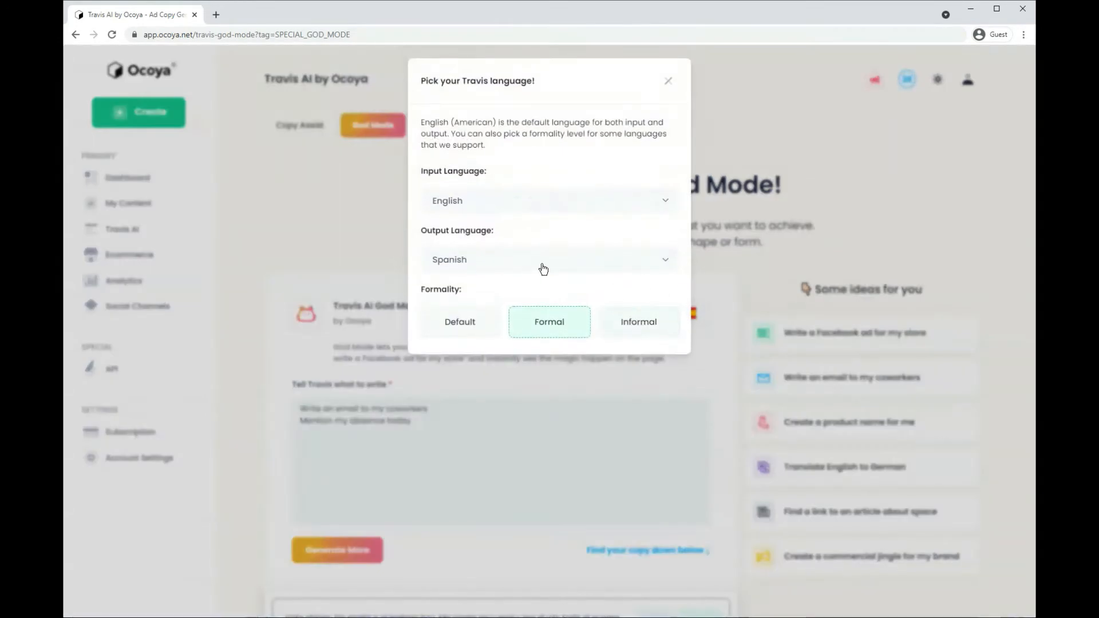
pyautogui.click(549, 258)
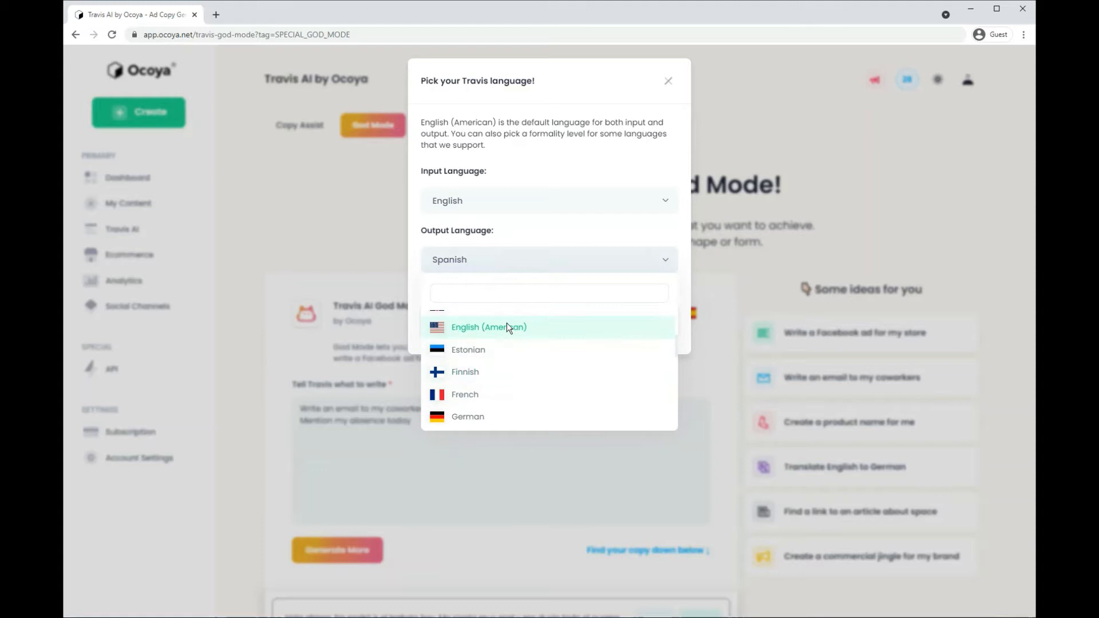
pyautogui.click(489, 328)
pyautogui.write('Write a cool name for')
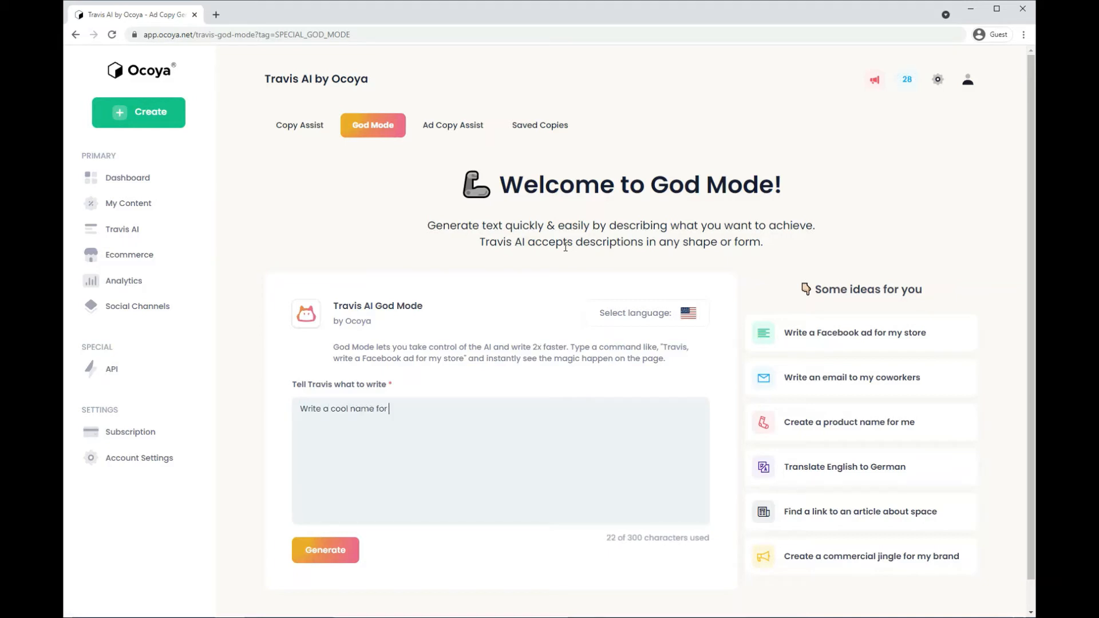
# Ask God Mode to 'Write a cool name for my sausage dog.', yielding Bacon
pyautogui.write('my sausage dog')
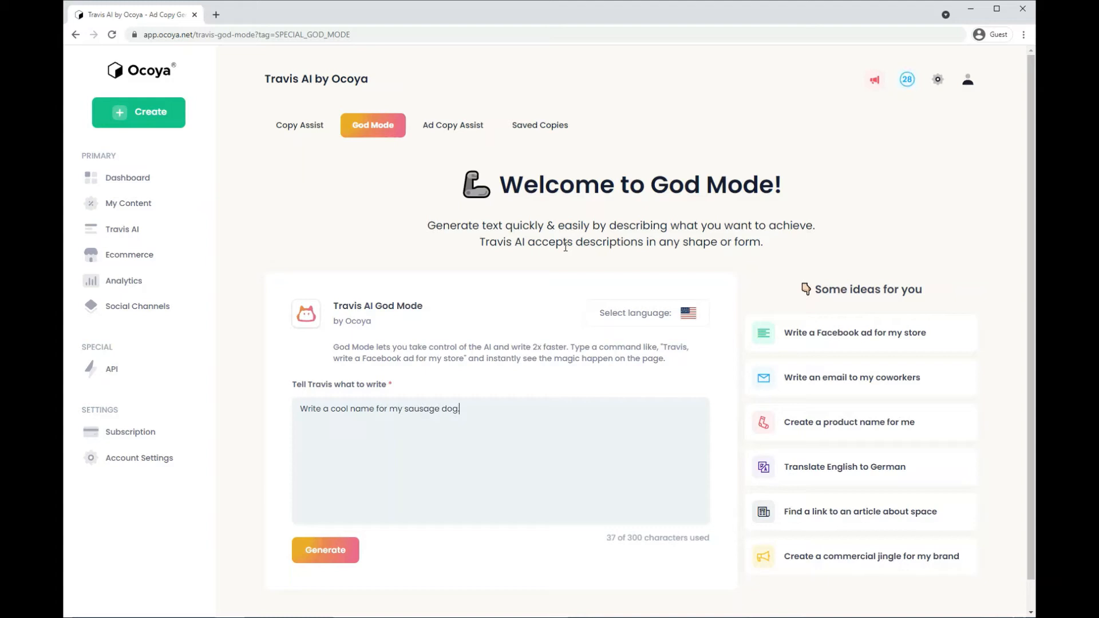
pyautogui.click(325, 549)
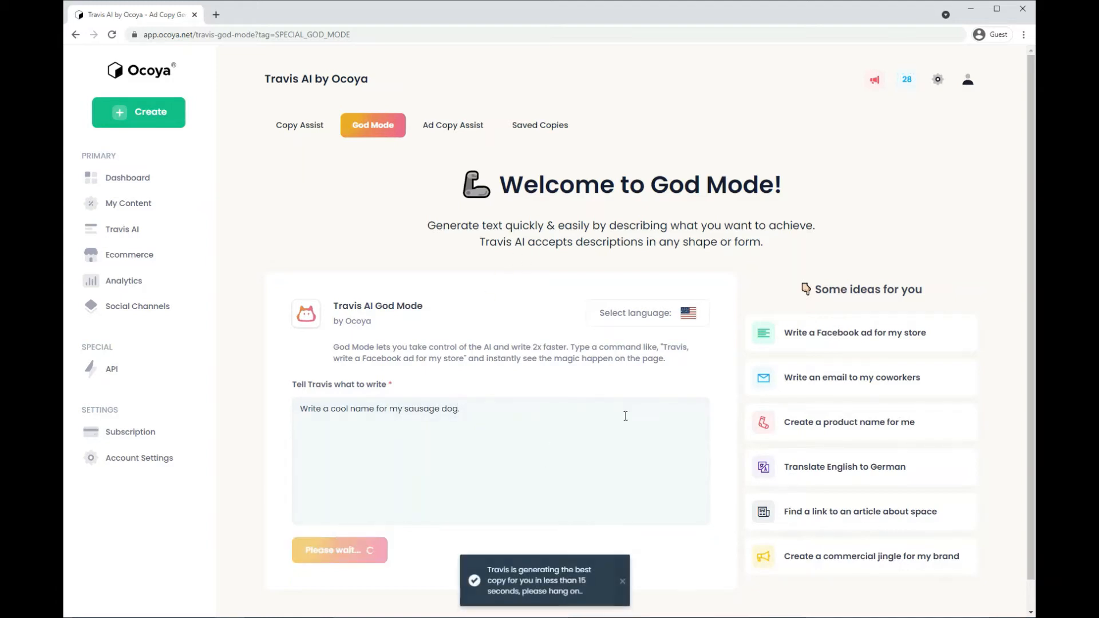
pyautogui.scroll(-3)
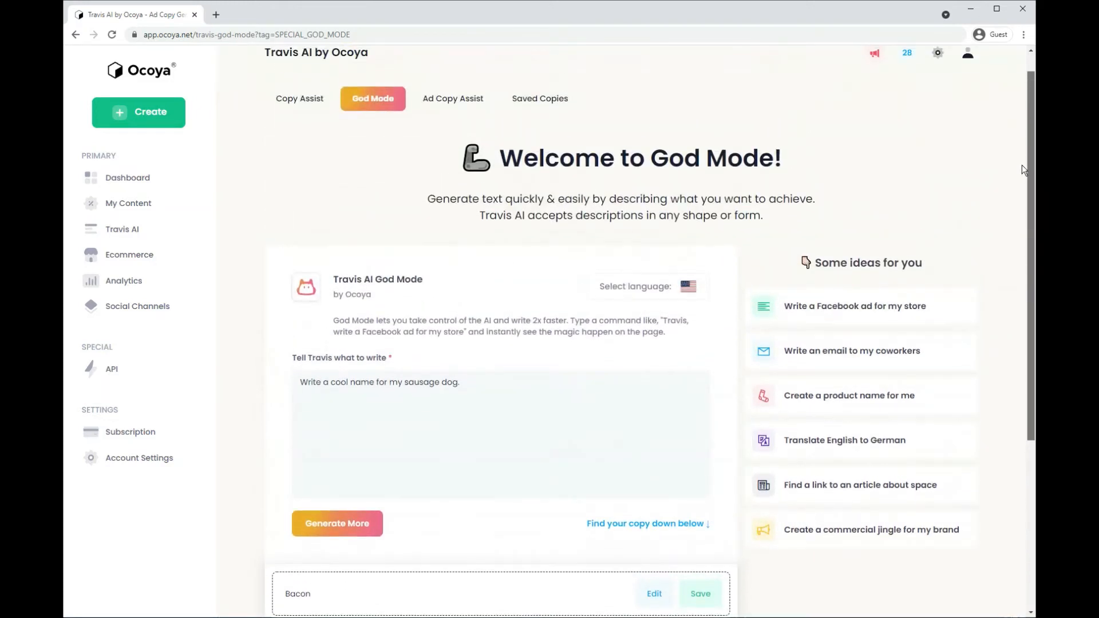
pyautogui.click(494, 396)
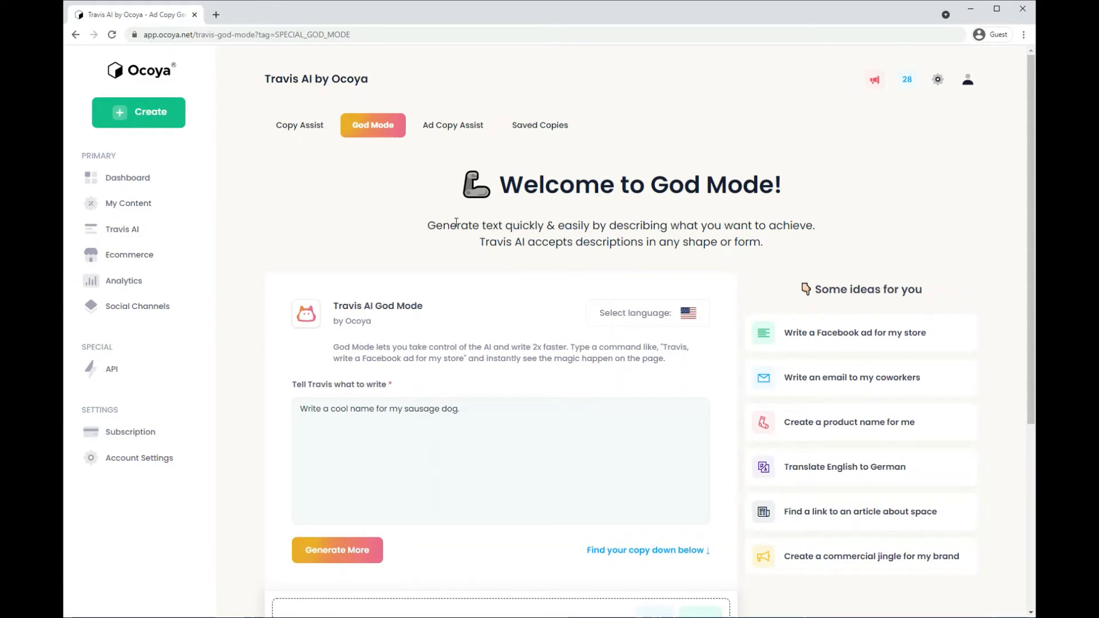
# Switch to Ad Copy Assist with the Cucumber Inc. plant pot business loaded
pyautogui.click(454, 126)
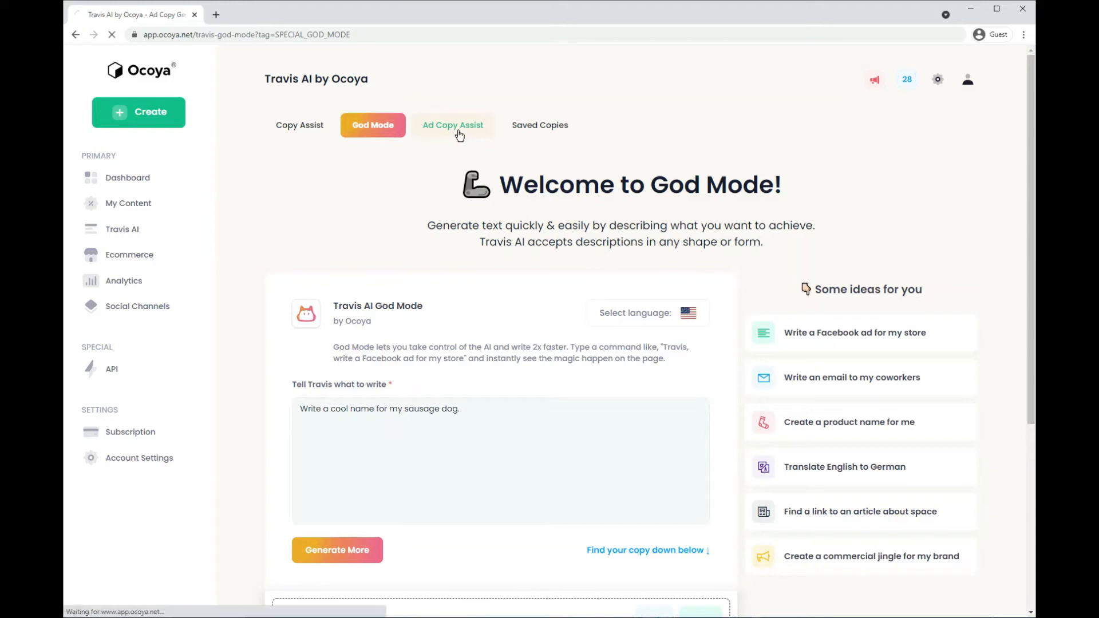
pyautogui.click(453, 125)
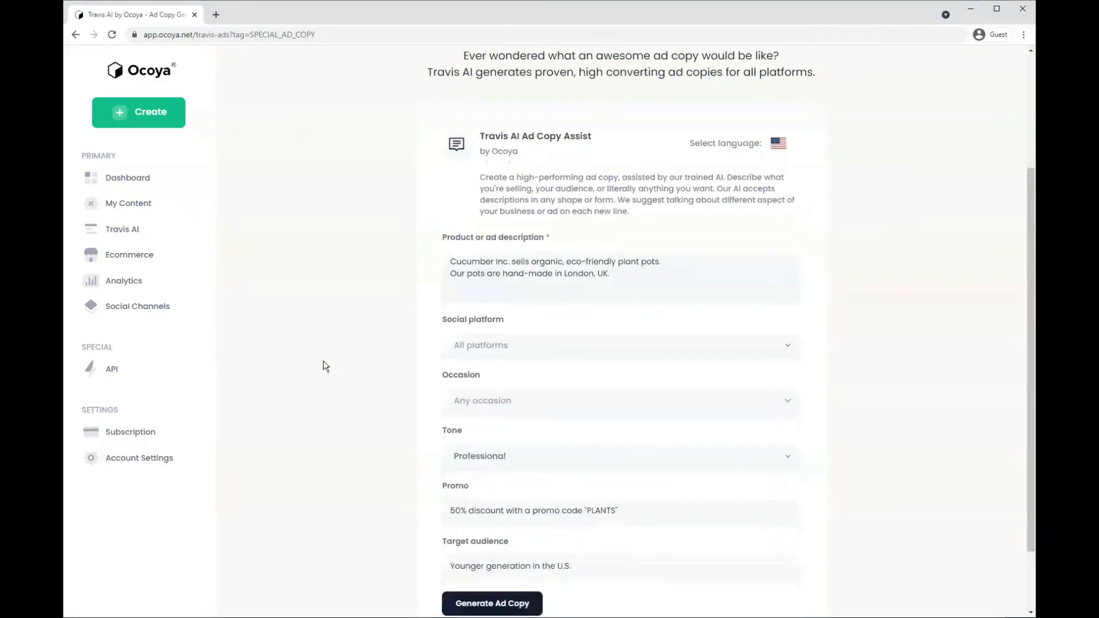
pyautogui.scroll(3)
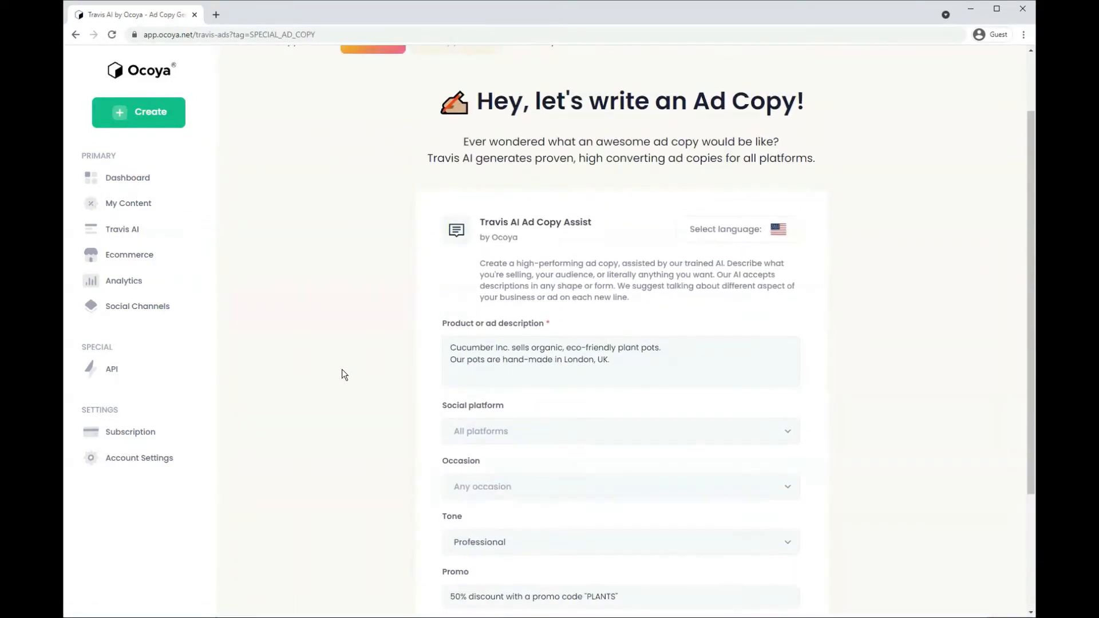
pyautogui.scroll(-3)
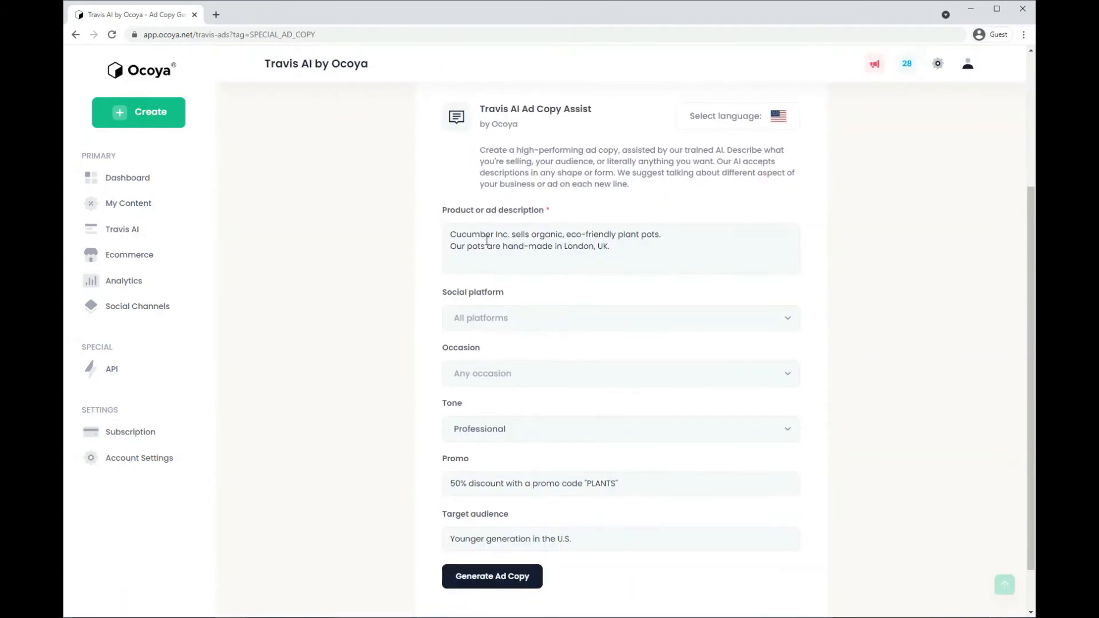
pyautogui.moveTo(510, 336)
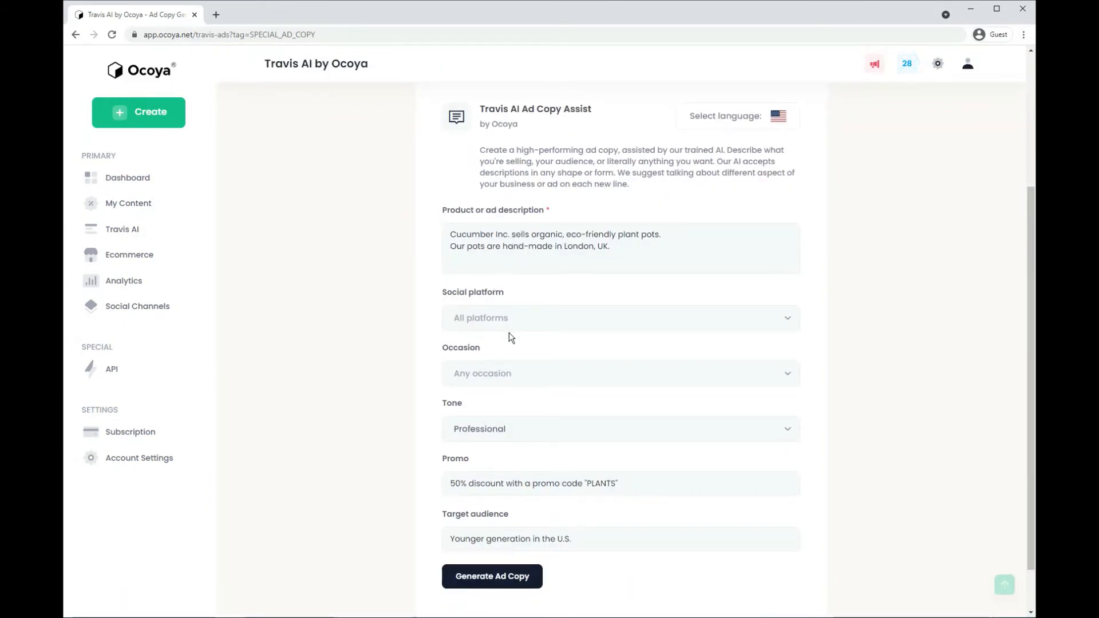
# Generate an Instagram ad for the New Year occasion with a Funny tone
pyautogui.click(621, 318)
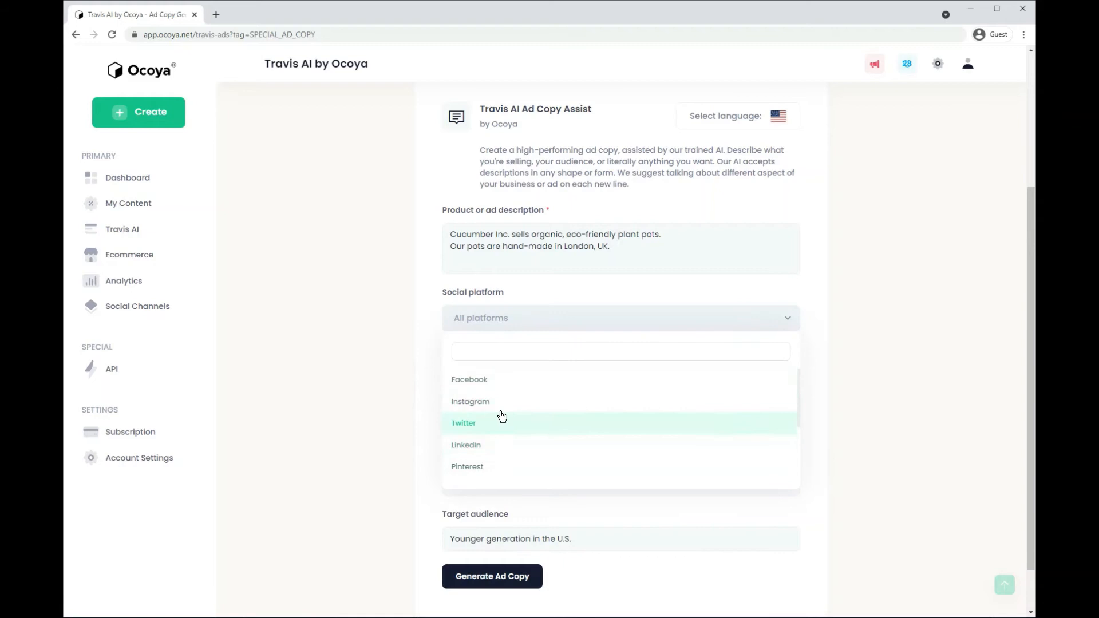
pyautogui.click(469, 402)
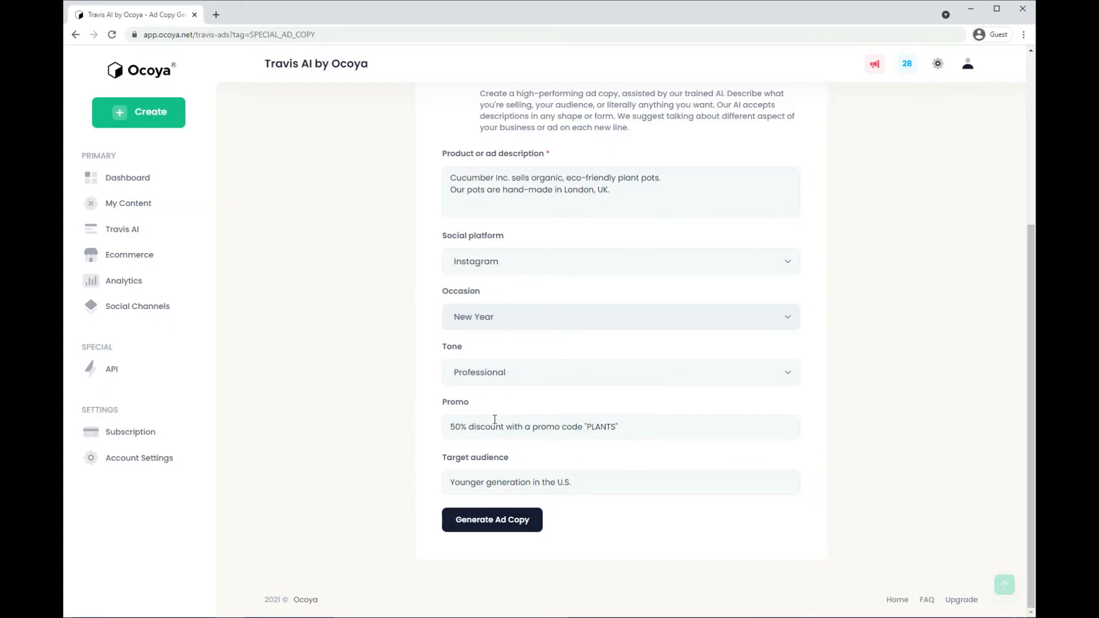
pyautogui.click(621, 372)
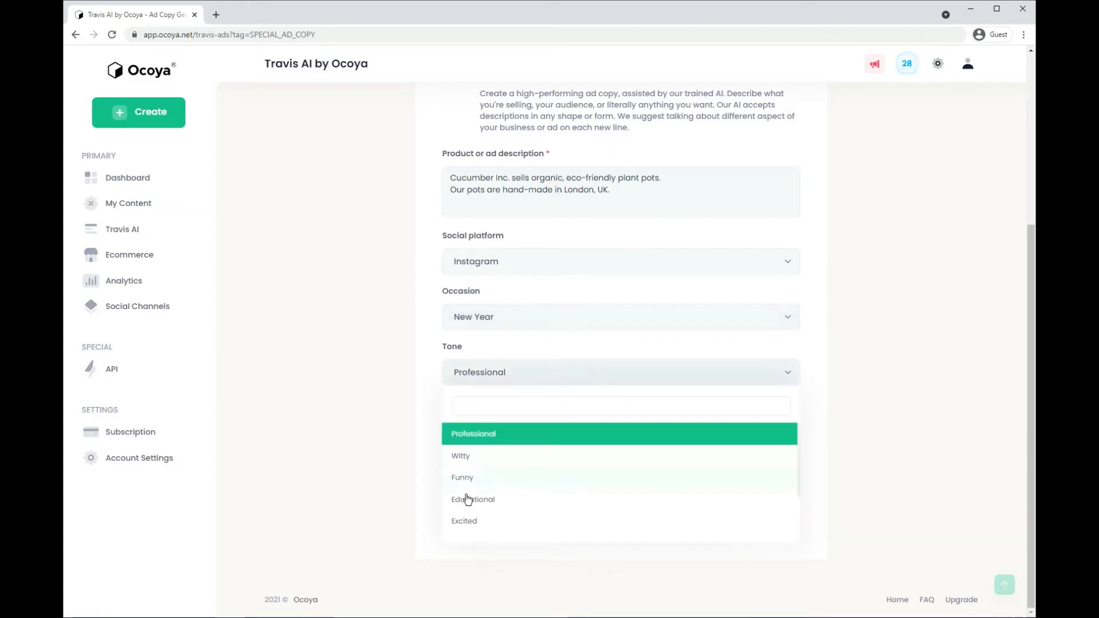
pyautogui.click(462, 478)
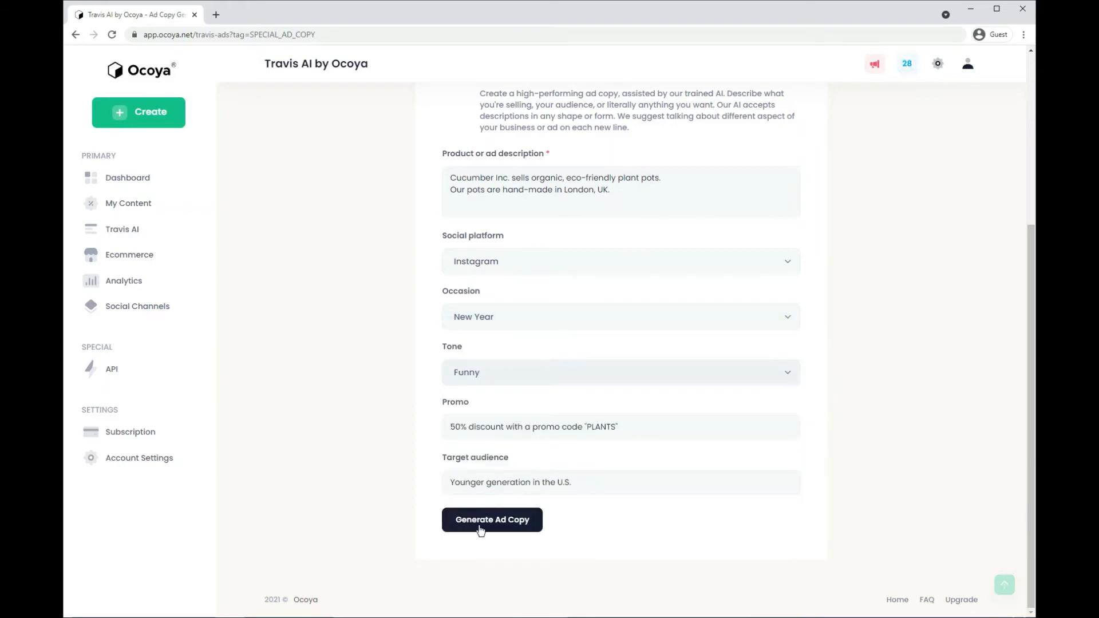
pyautogui.click(493, 520)
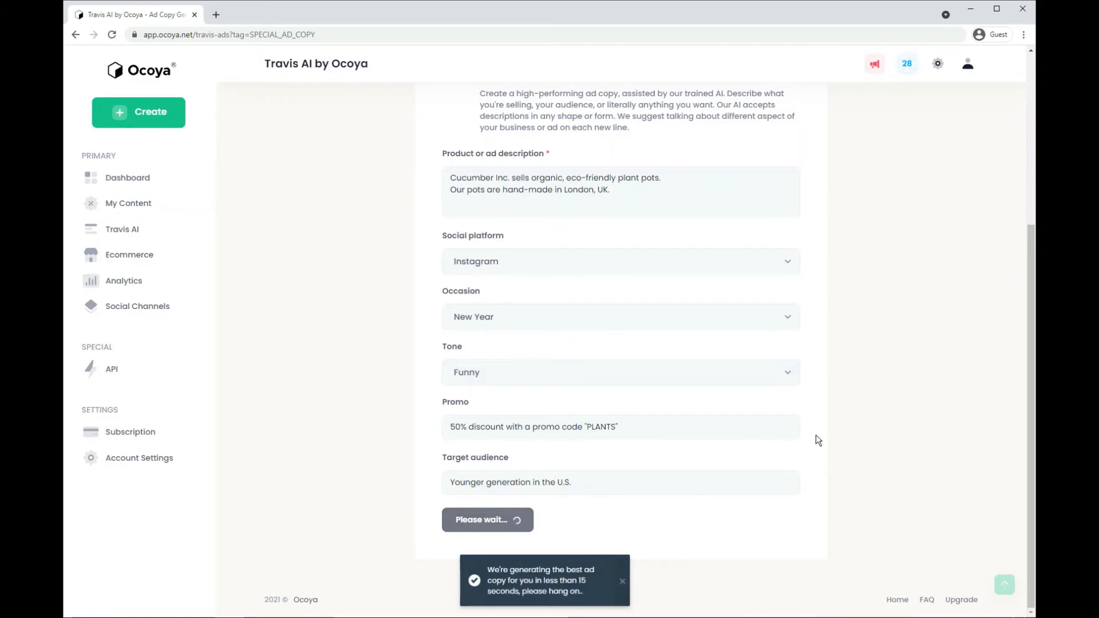
pyautogui.moveTo(829, 440)
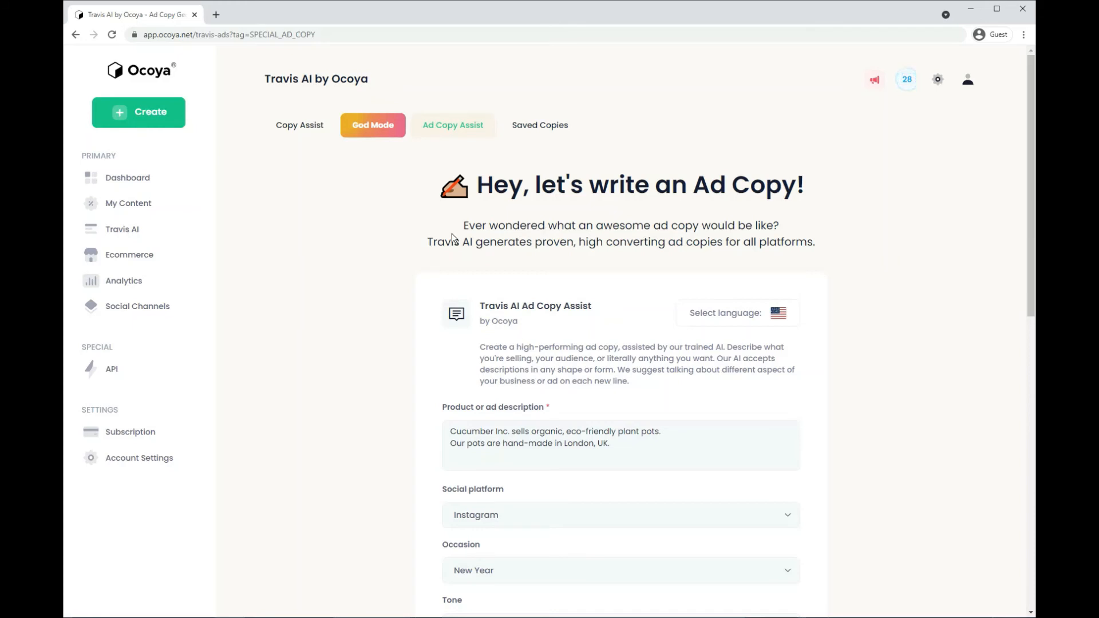
pyautogui.moveTo(136, 209)
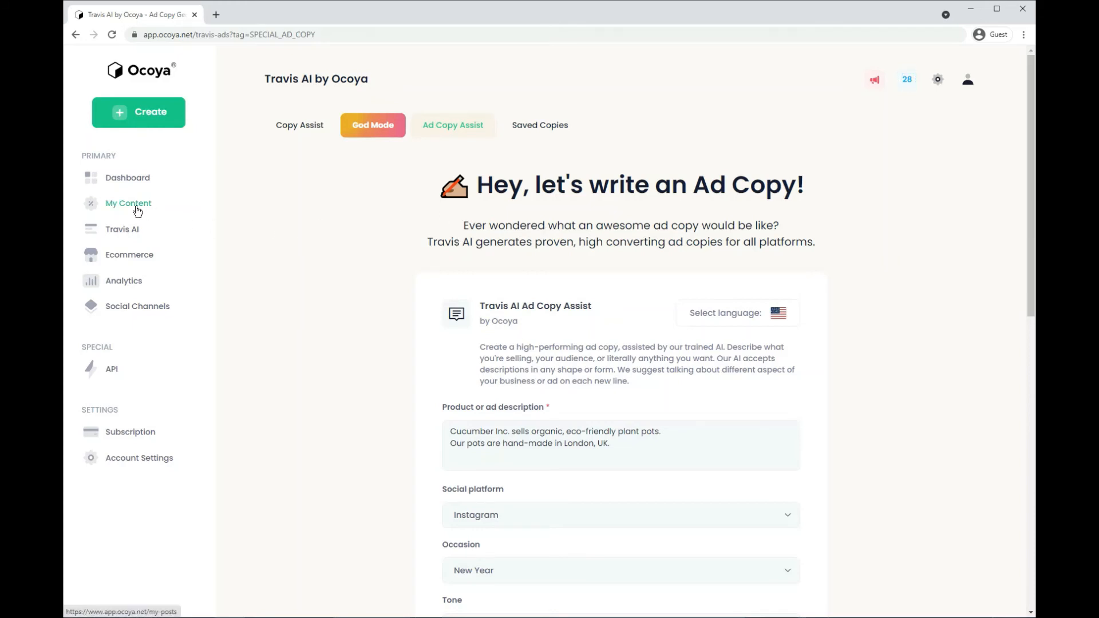
# From My Content, start adding a caption to the KEEP CALM post
pyautogui.click(128, 204)
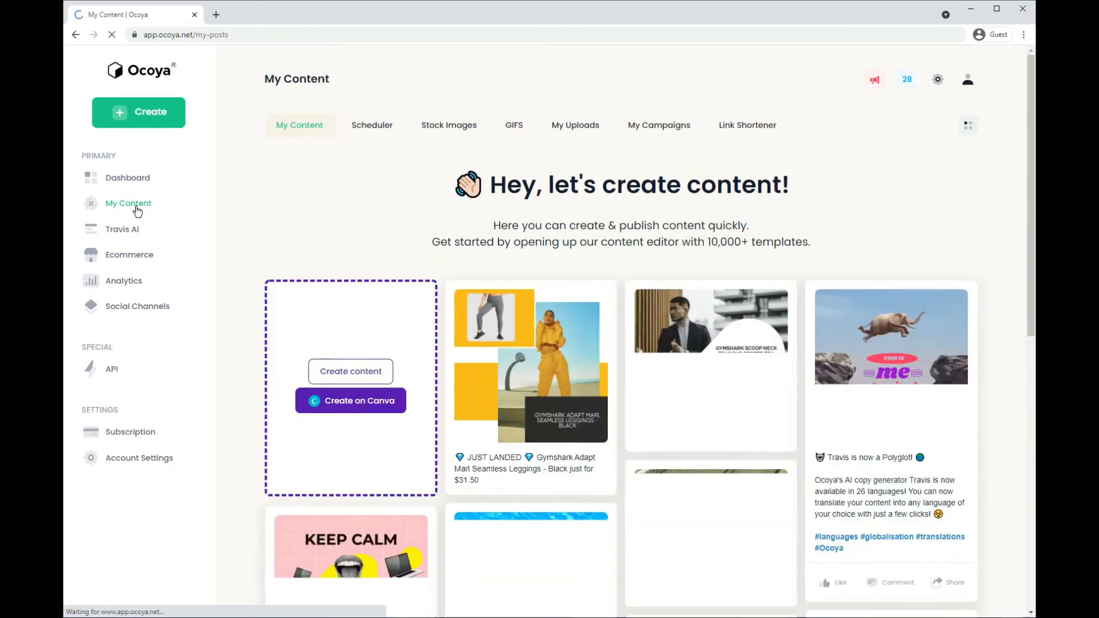
pyautogui.scroll(-3)
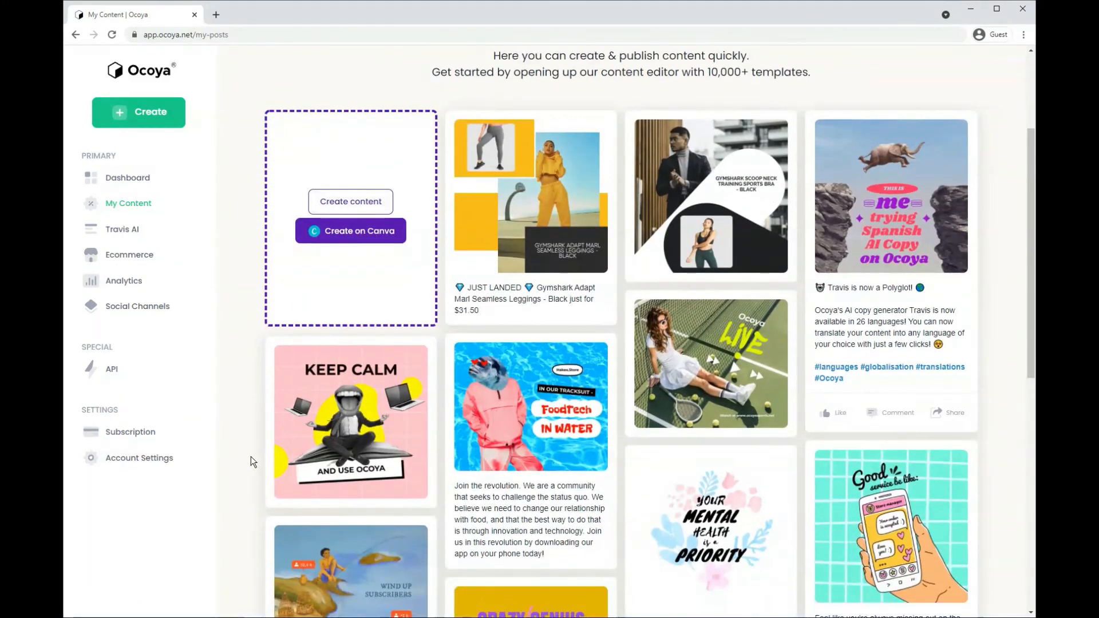
pyautogui.moveTo(353, 409)
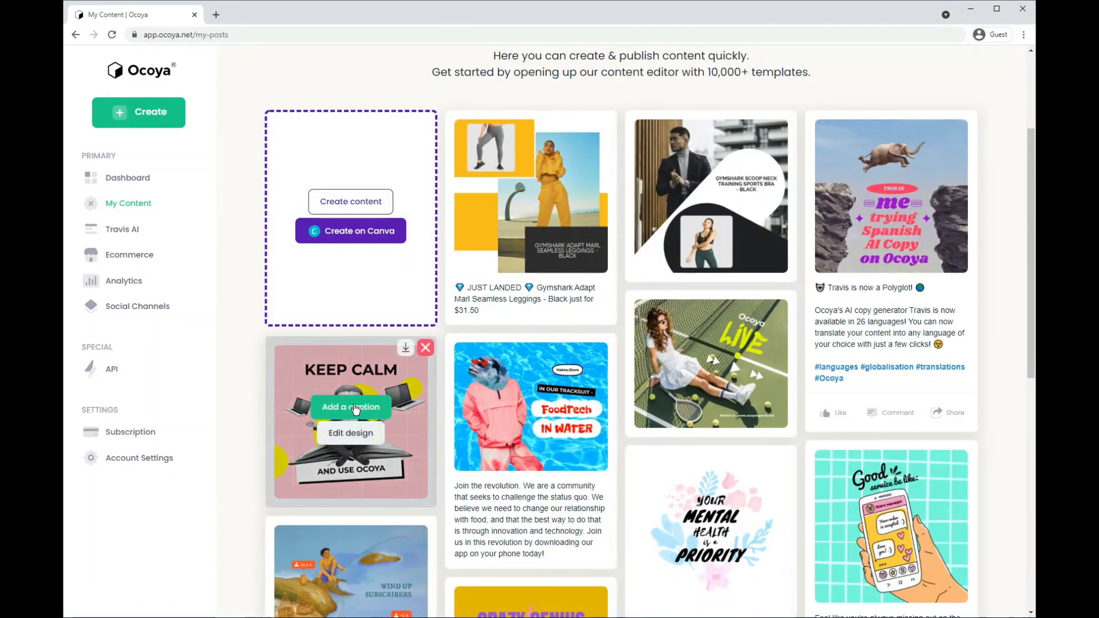
pyautogui.click(350, 408)
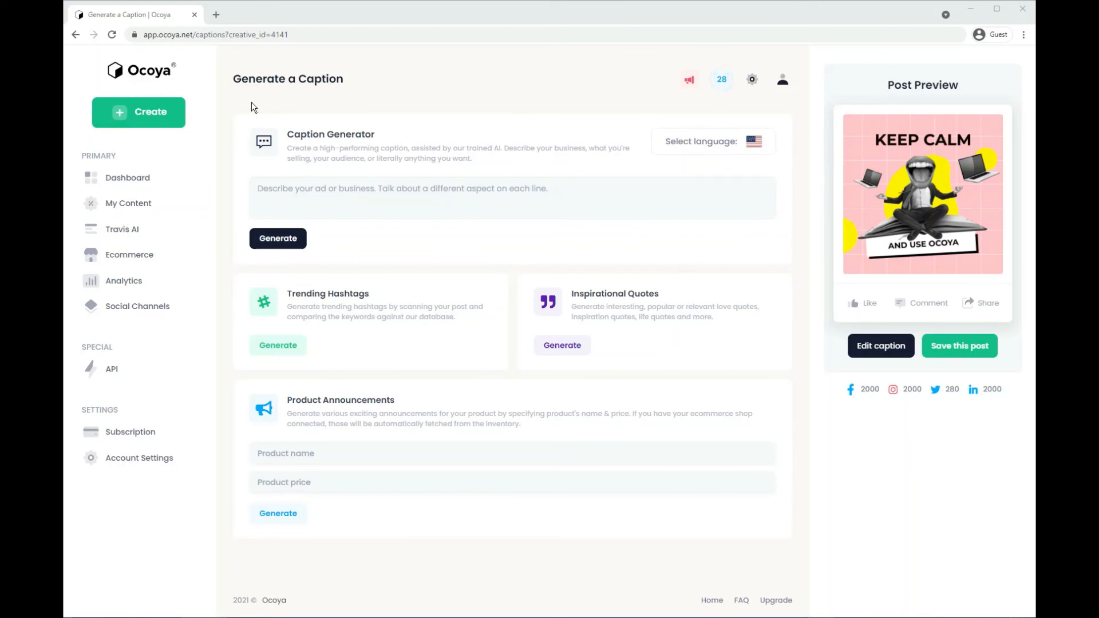
# Generate captions from the platform description, add the third one and save the post
pyautogui.click(286, 238)
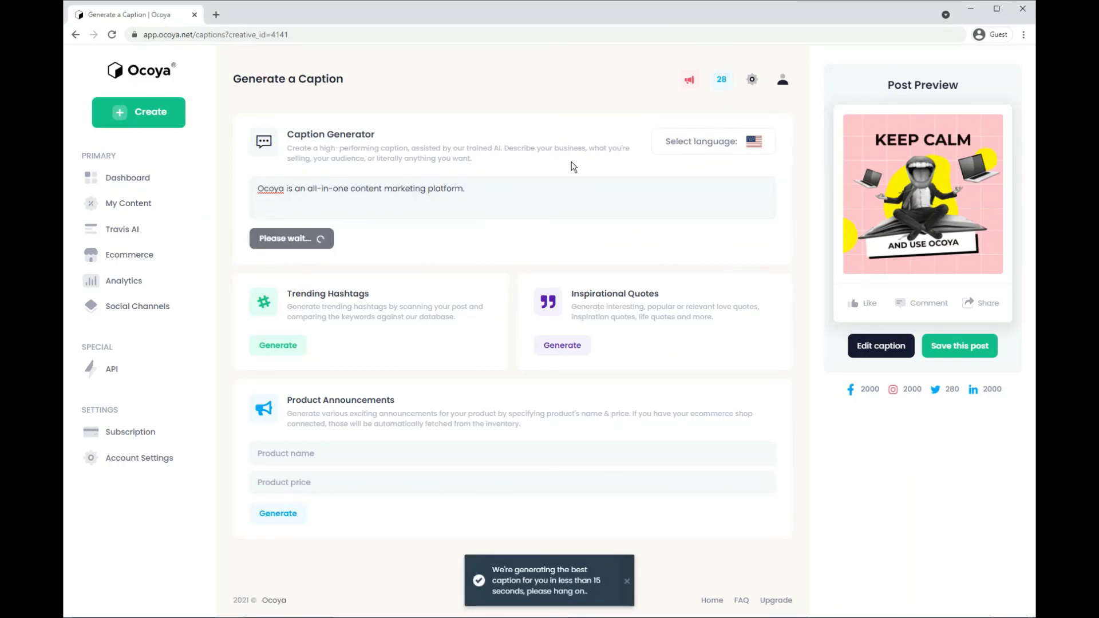
pyautogui.moveTo(554, 334)
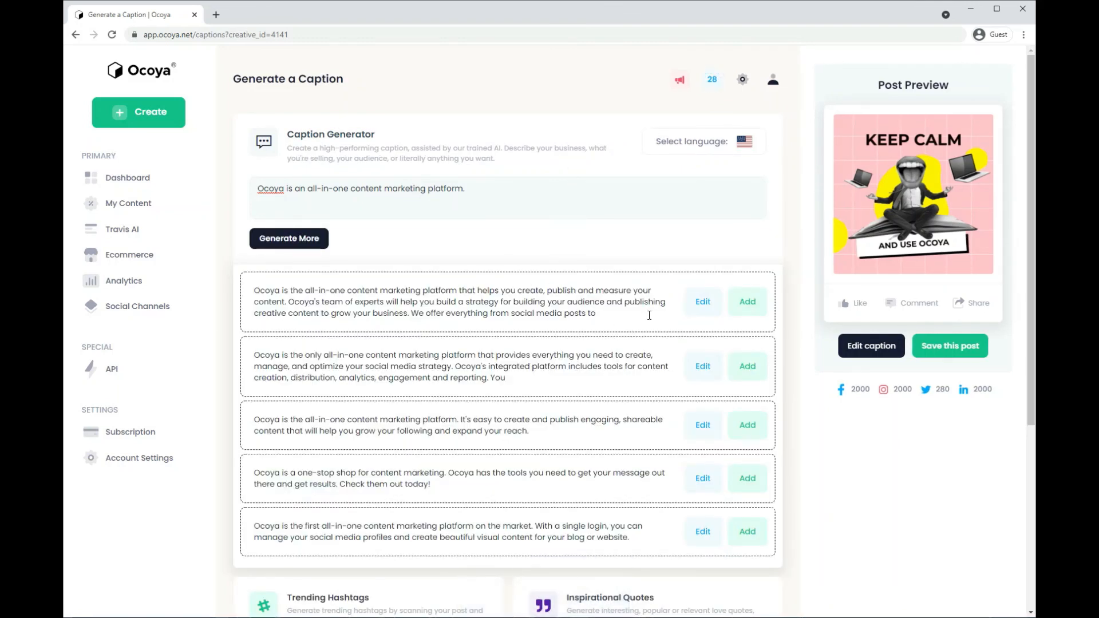
pyautogui.click(747, 425)
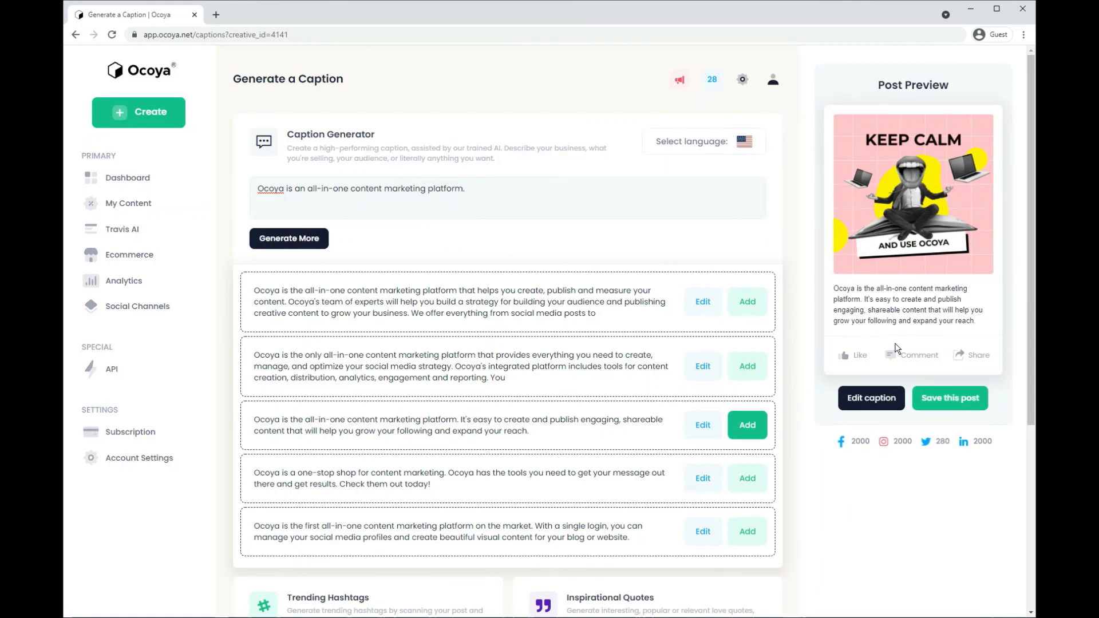
pyautogui.click(951, 398)
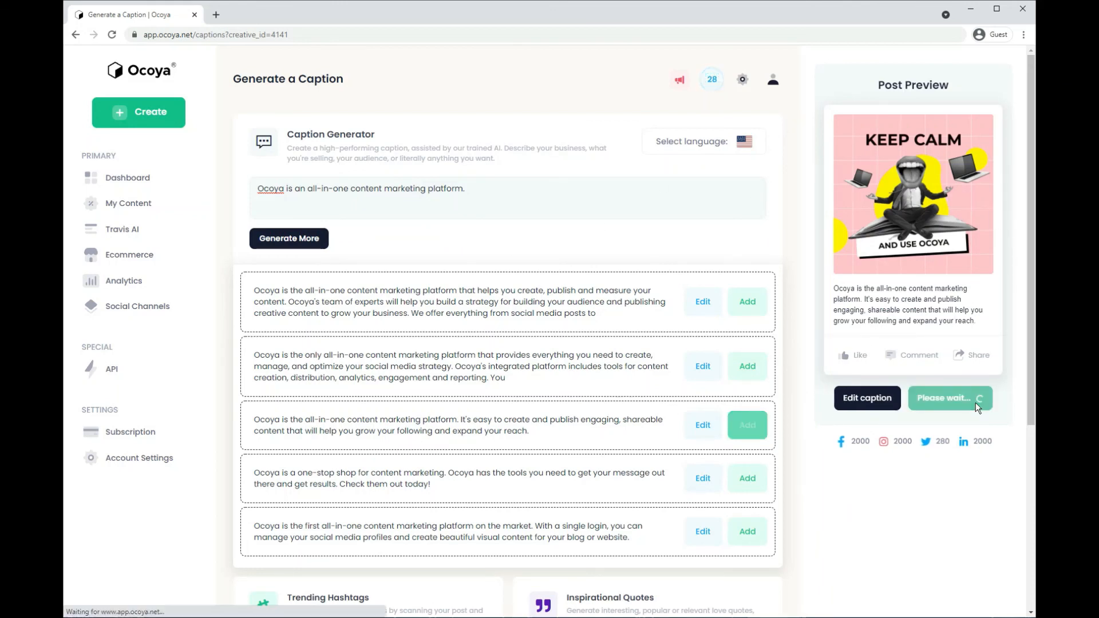